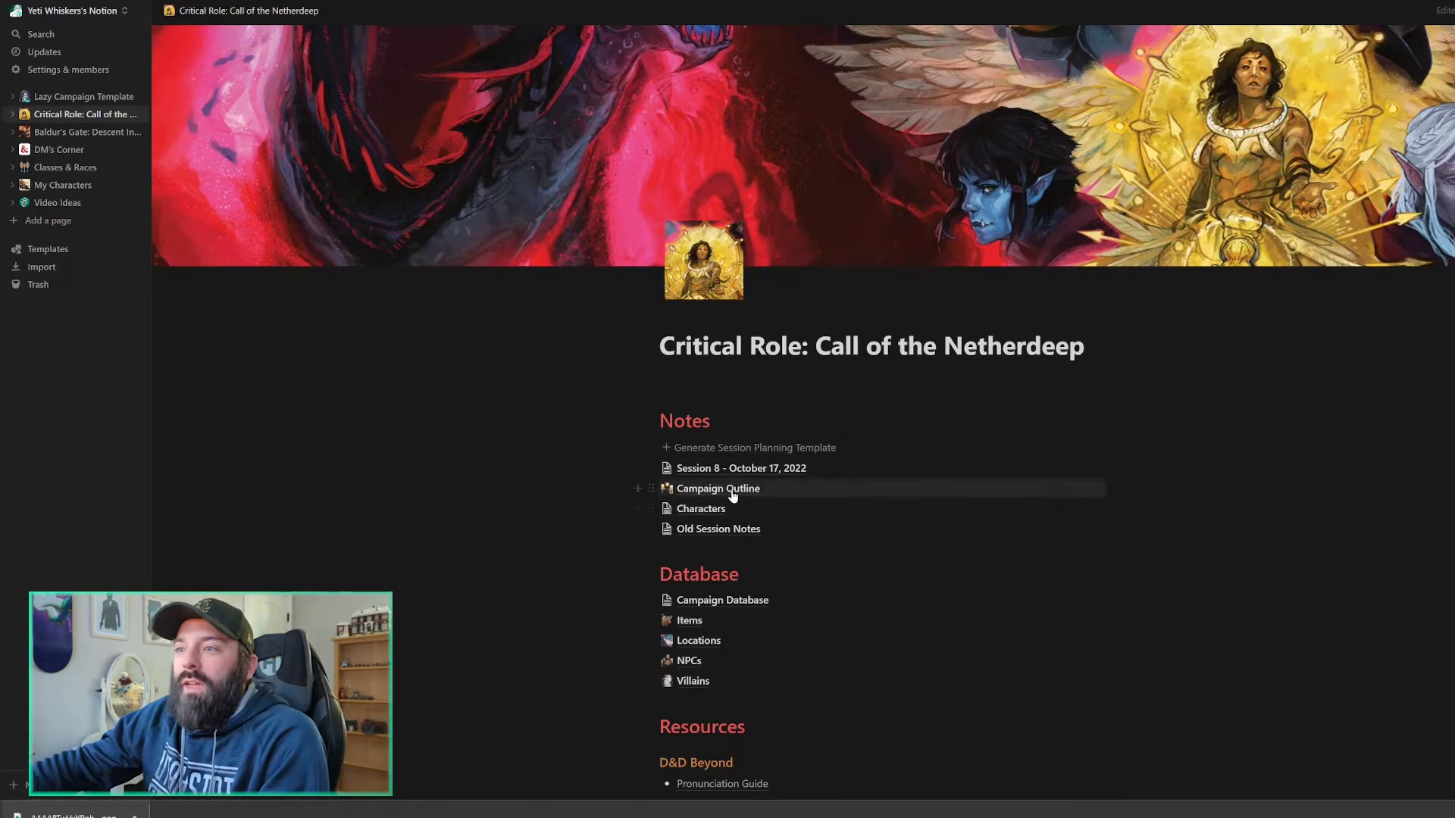
- Open Campaign Outline from Notes and scroll down to Quick Glances
click(718, 488)
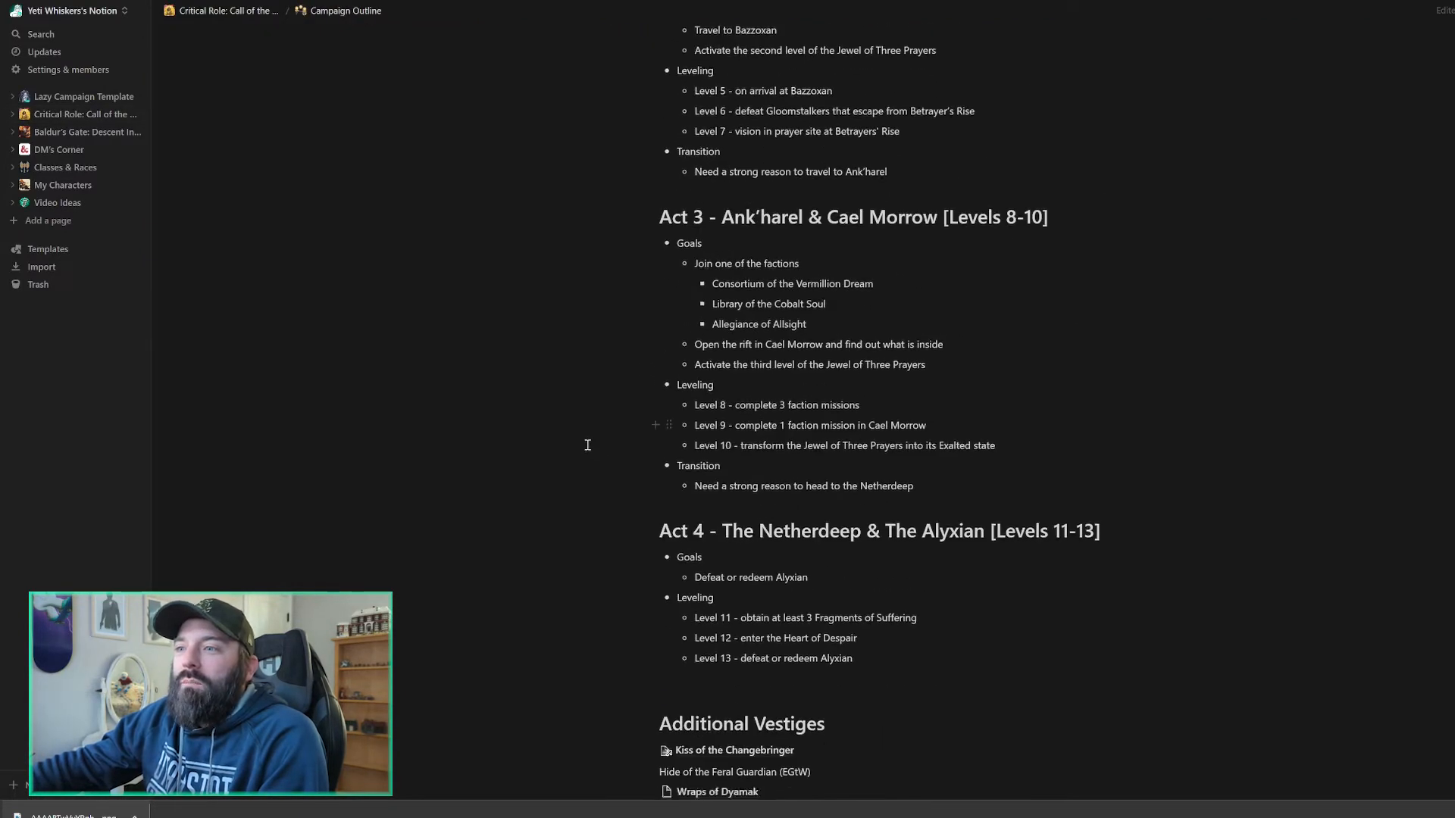
scroll(down, 3)
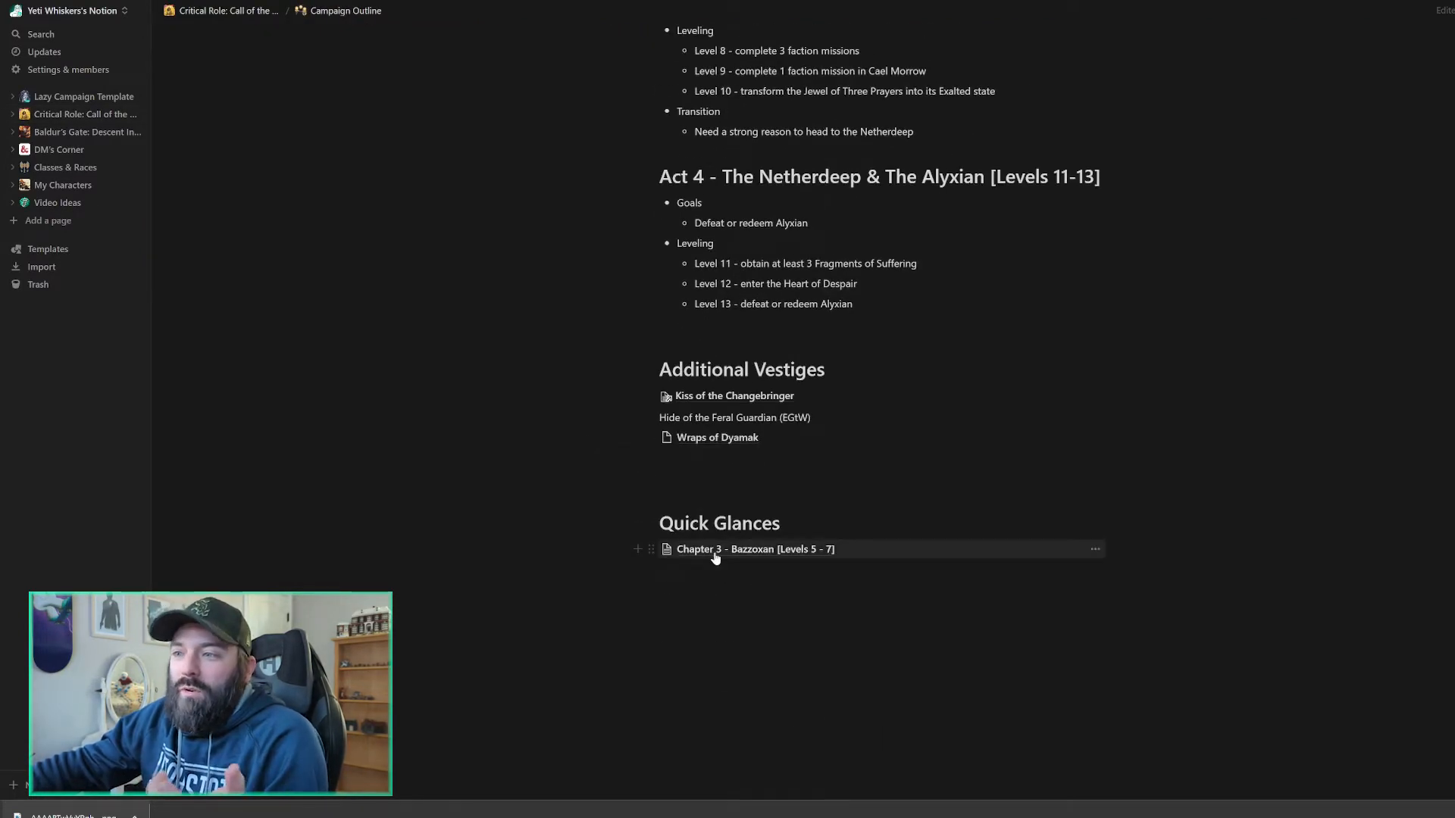
- Open the Chapter 3 - Bazzoxan [Levels 5 - 7] quick-glance link
click(754, 548)
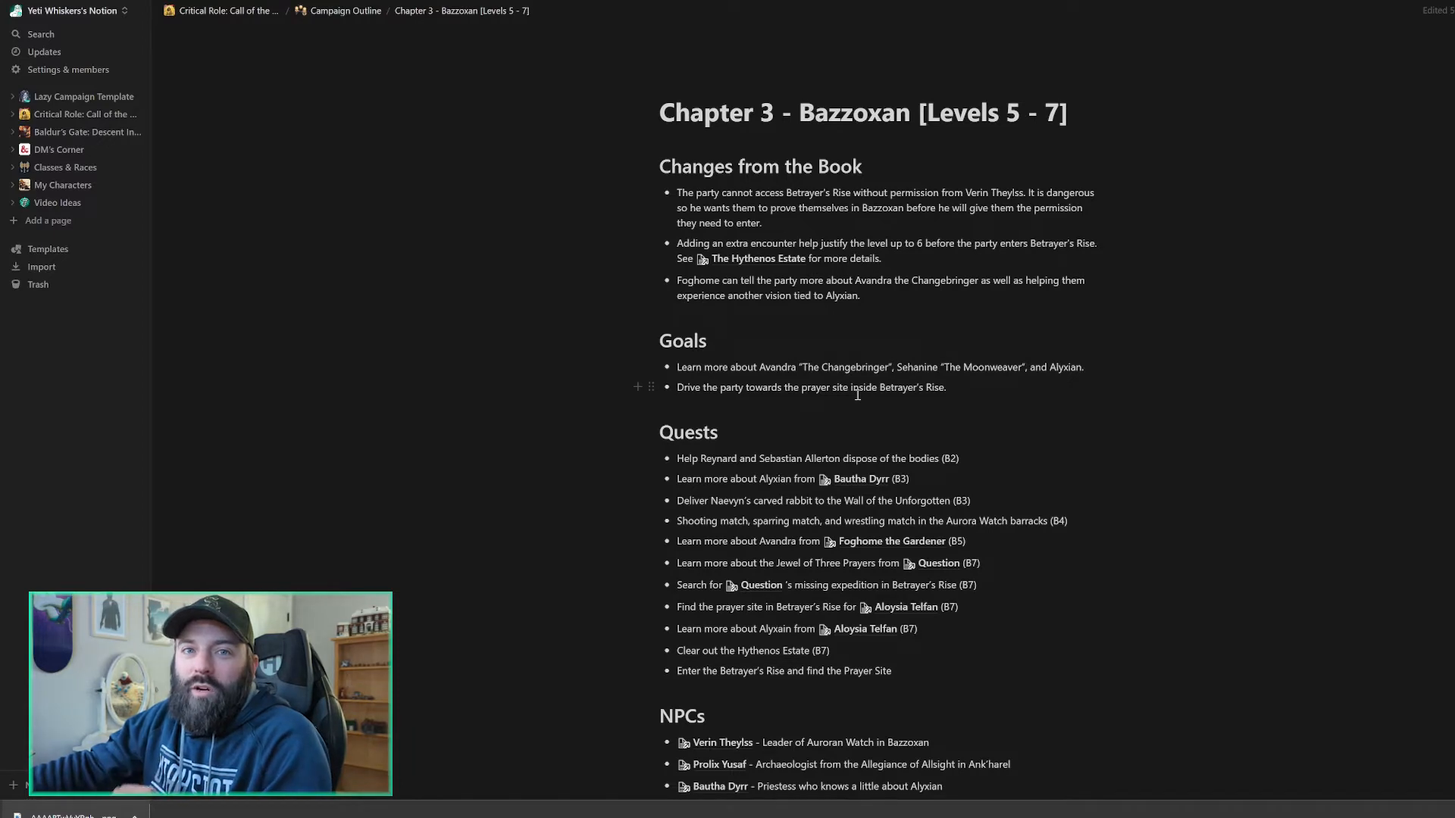
mouse_move(727, 478)
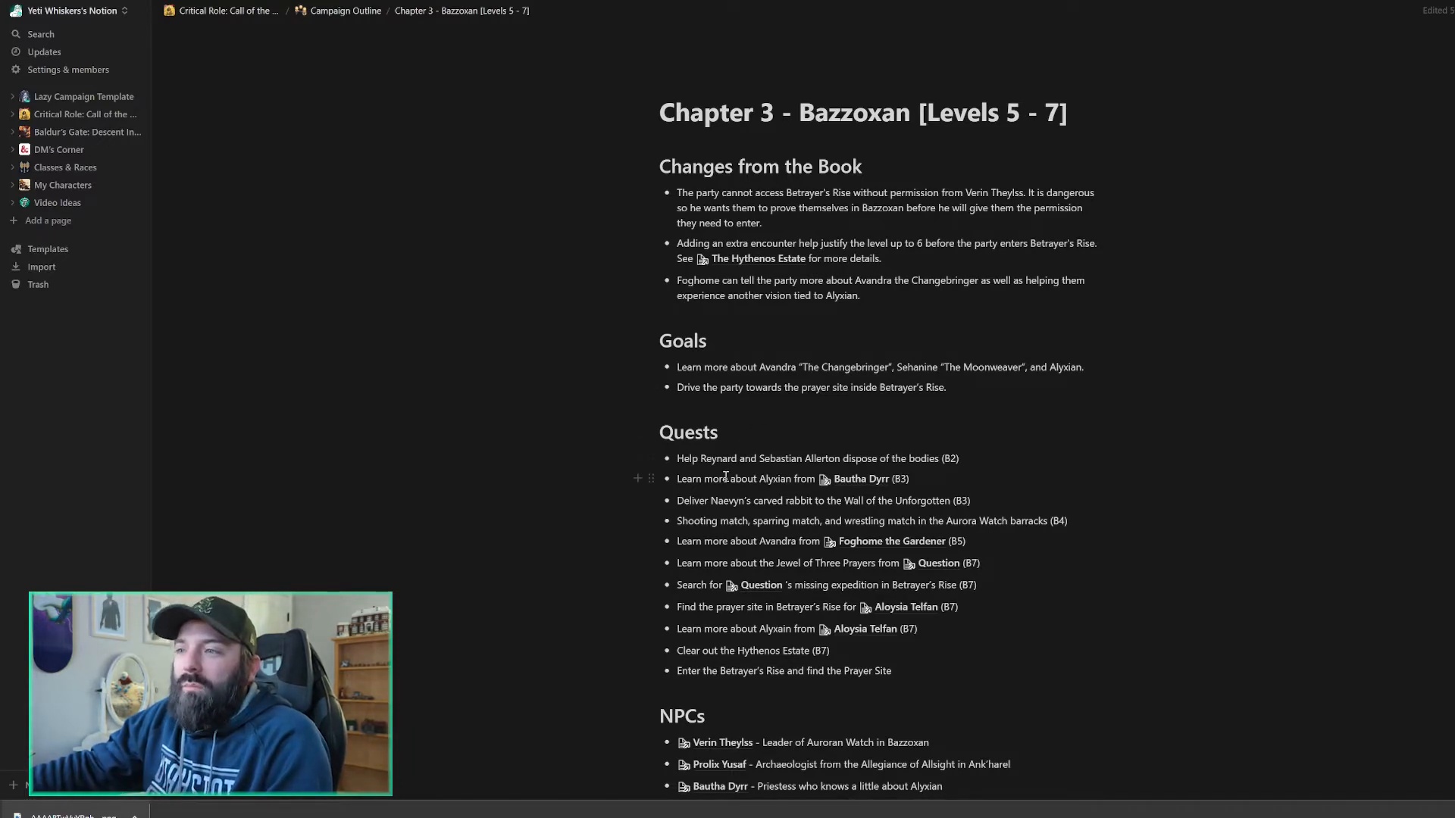
scroll(down, 3)
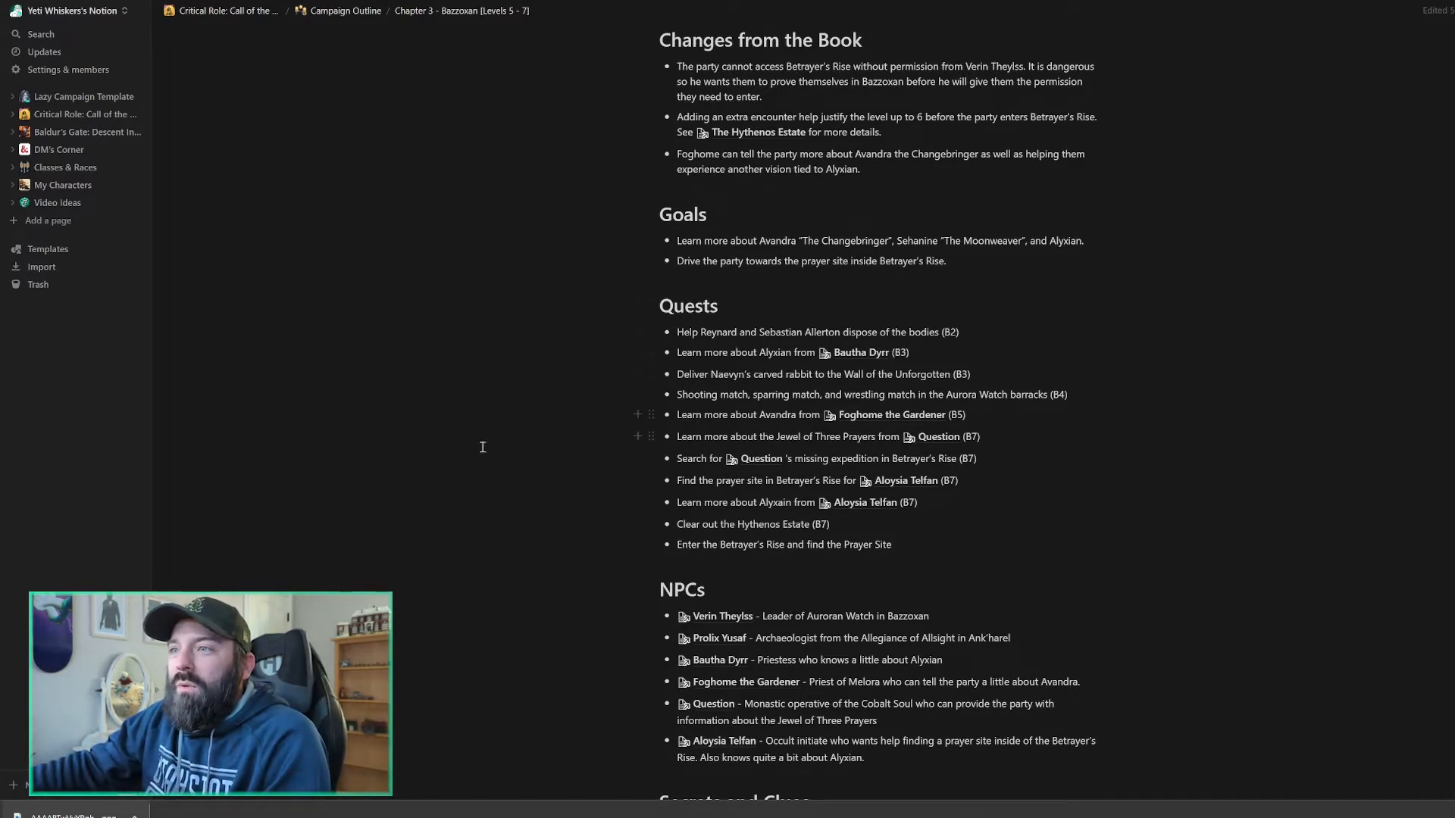
mouse_move(443, 453)
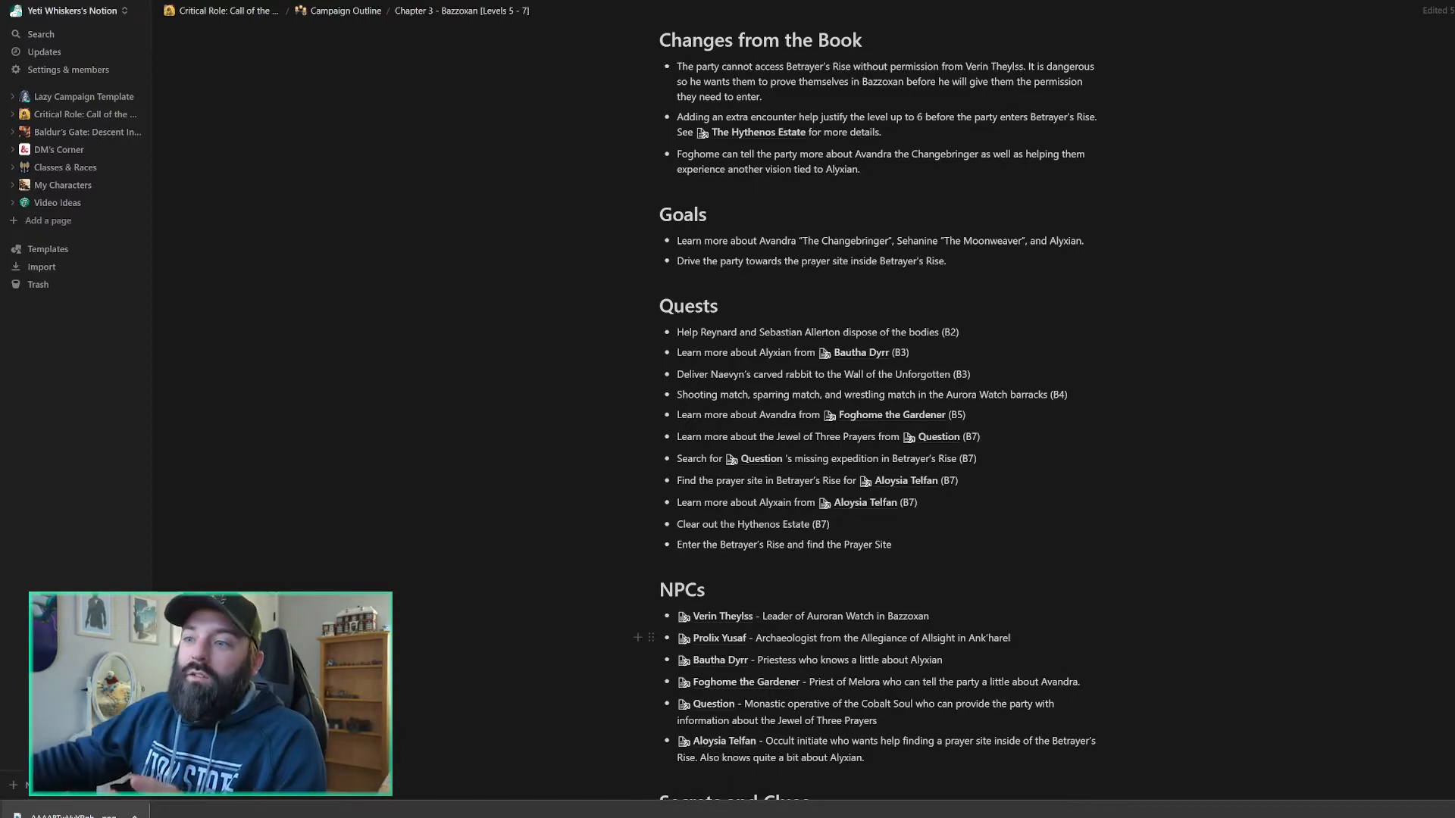
scroll(down, 3)
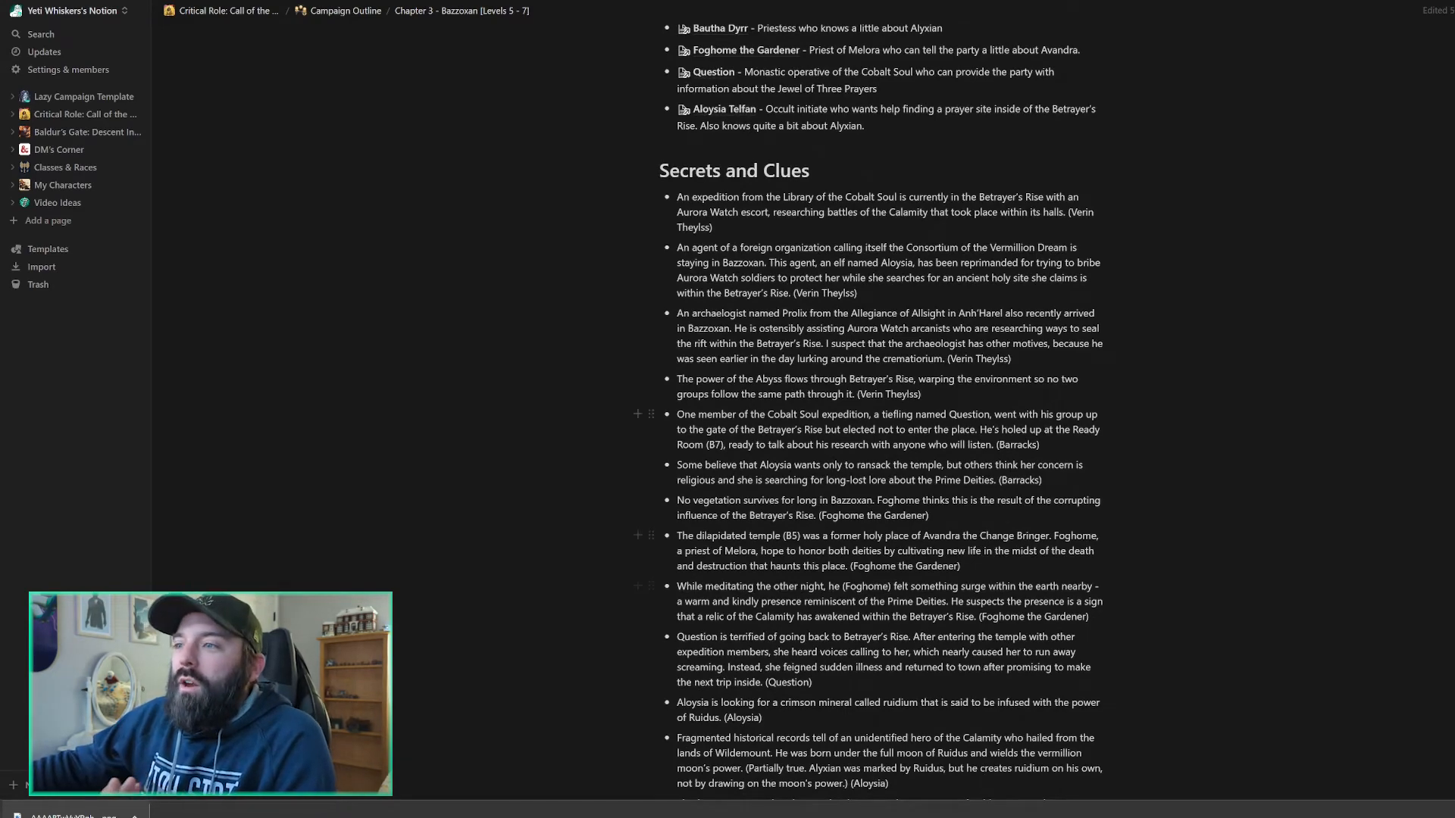
- Scroll down the page to the Transitions section
scroll(down, 3)
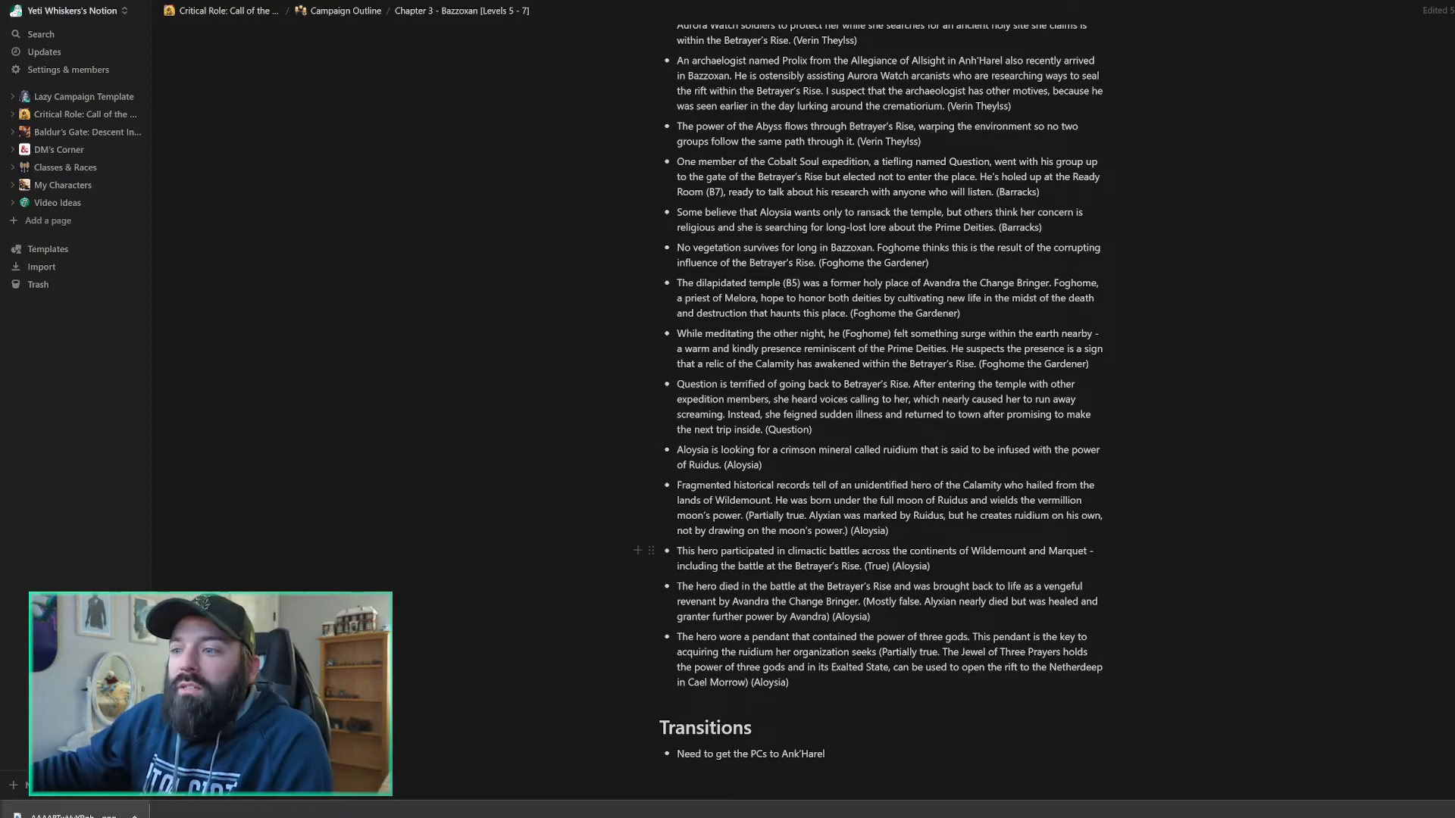
scroll(down, 3)
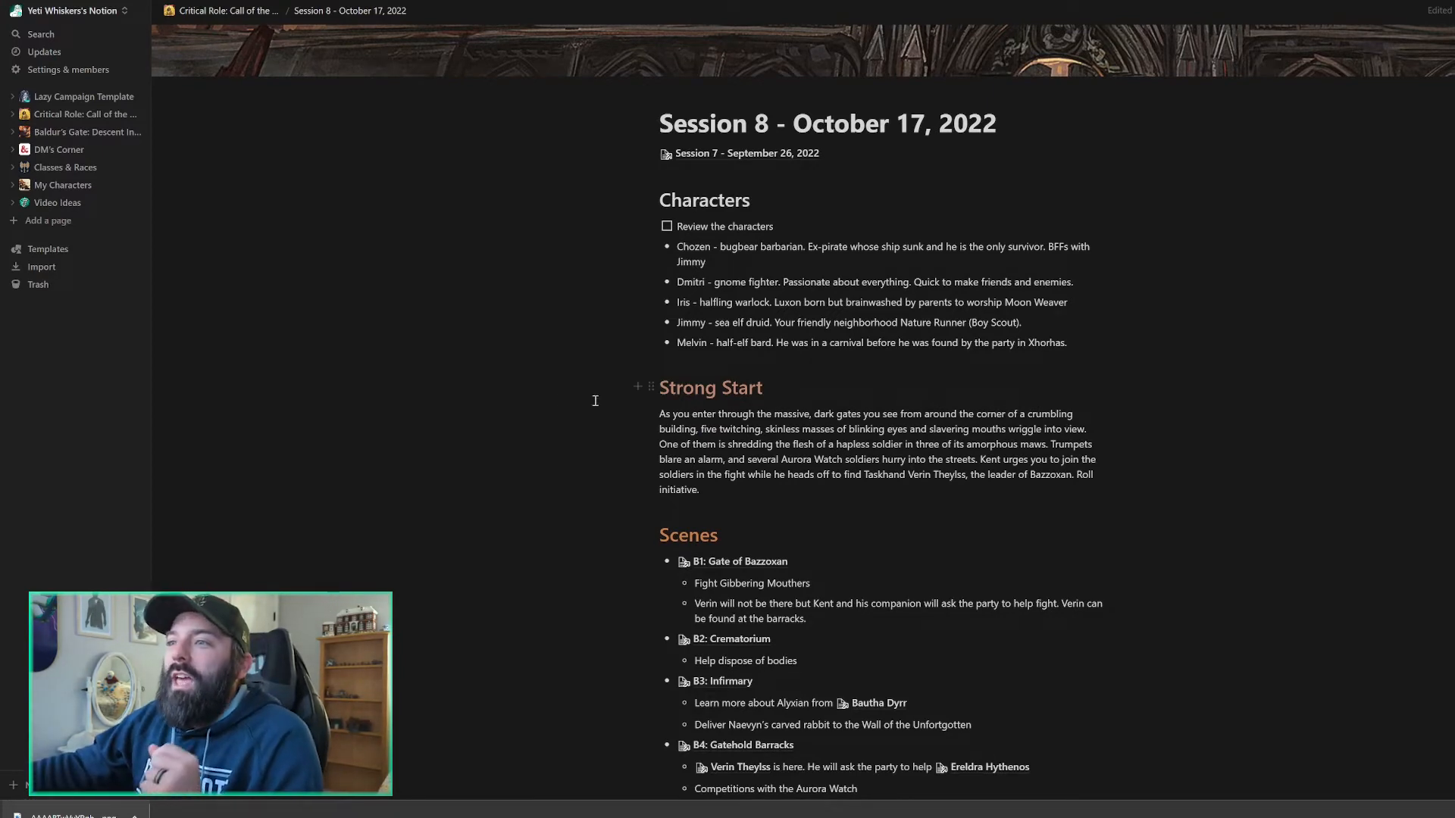
scroll(down, 3)
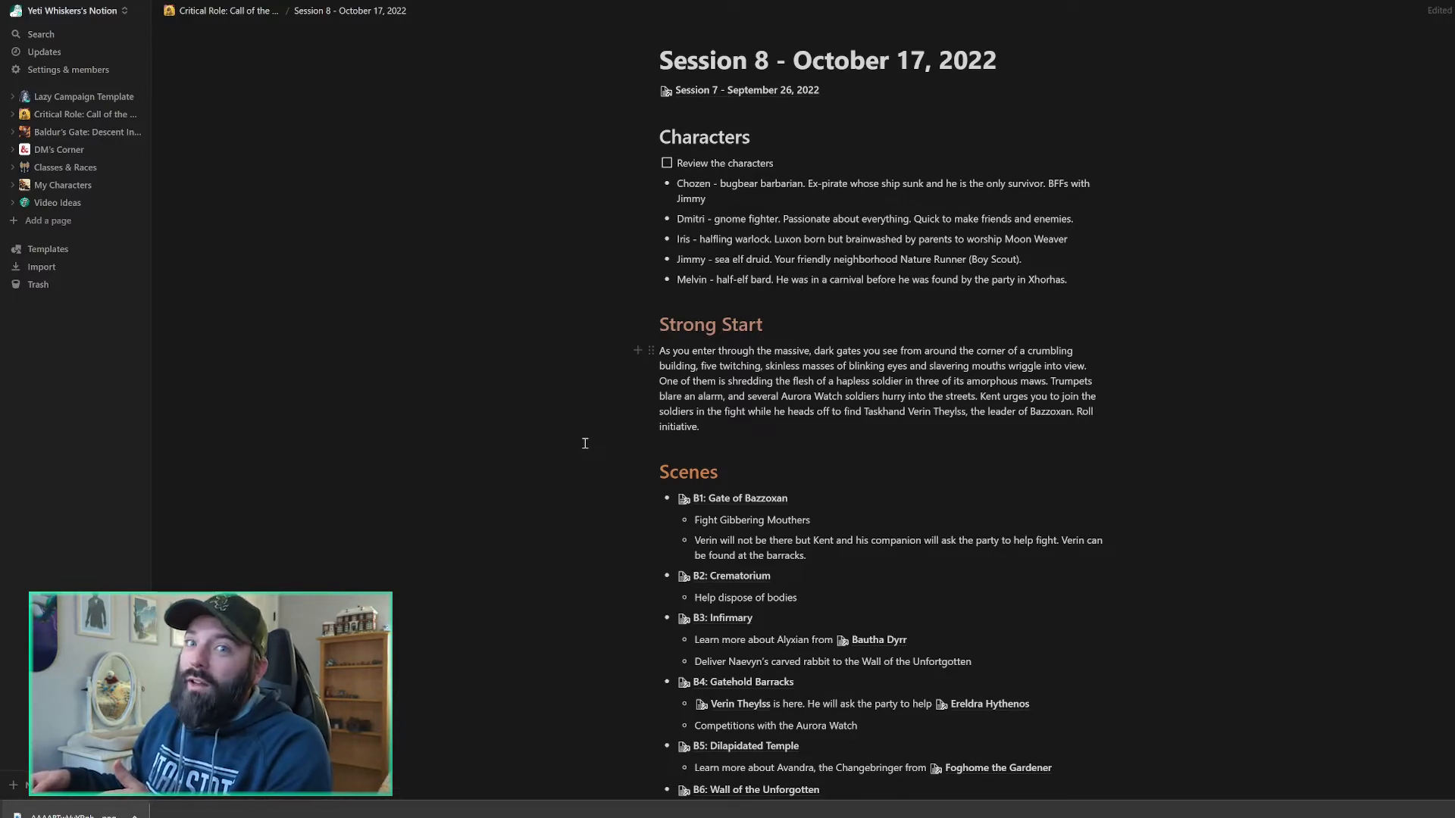
scroll(down, 3)
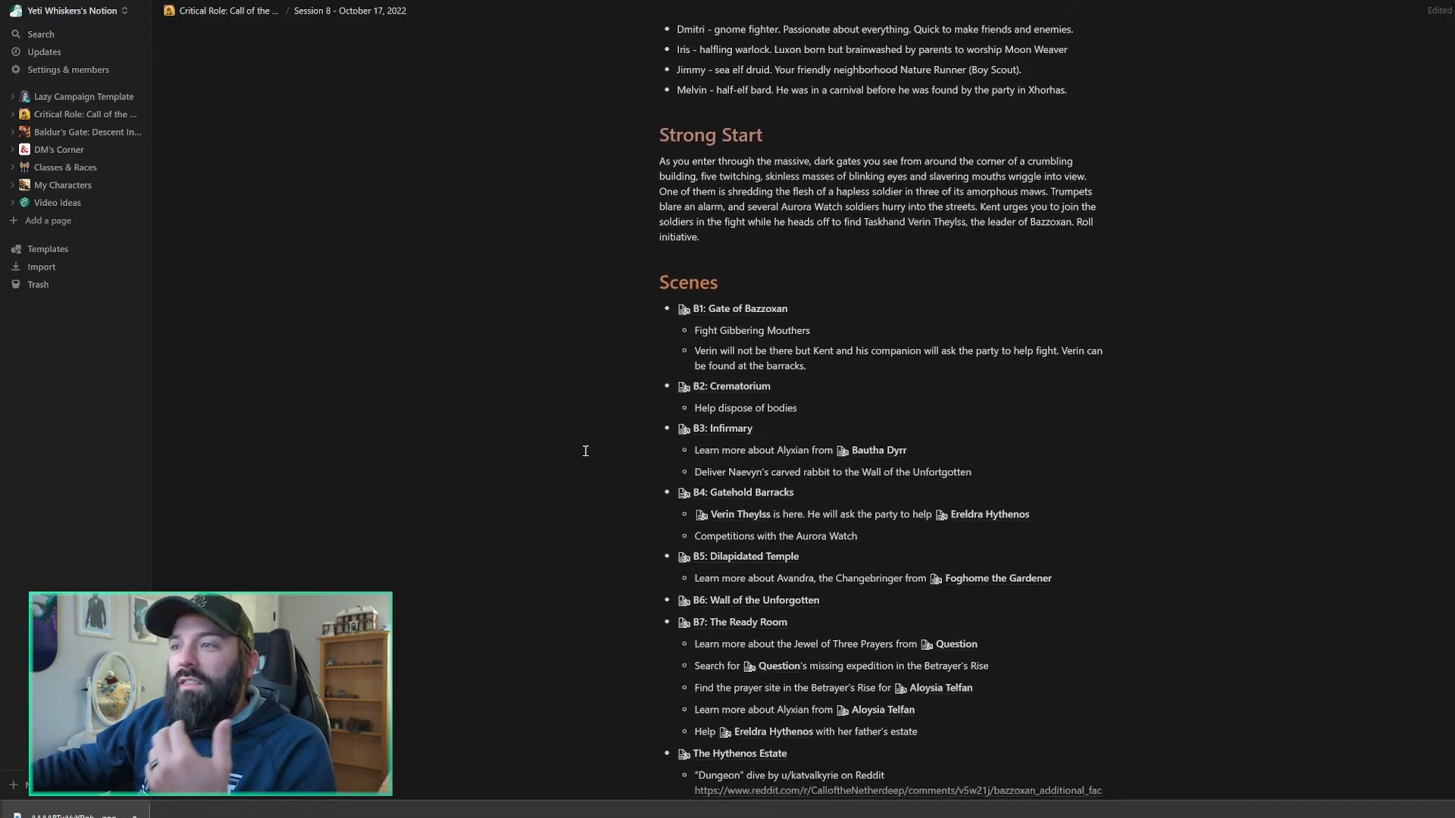
scroll(down, 3)
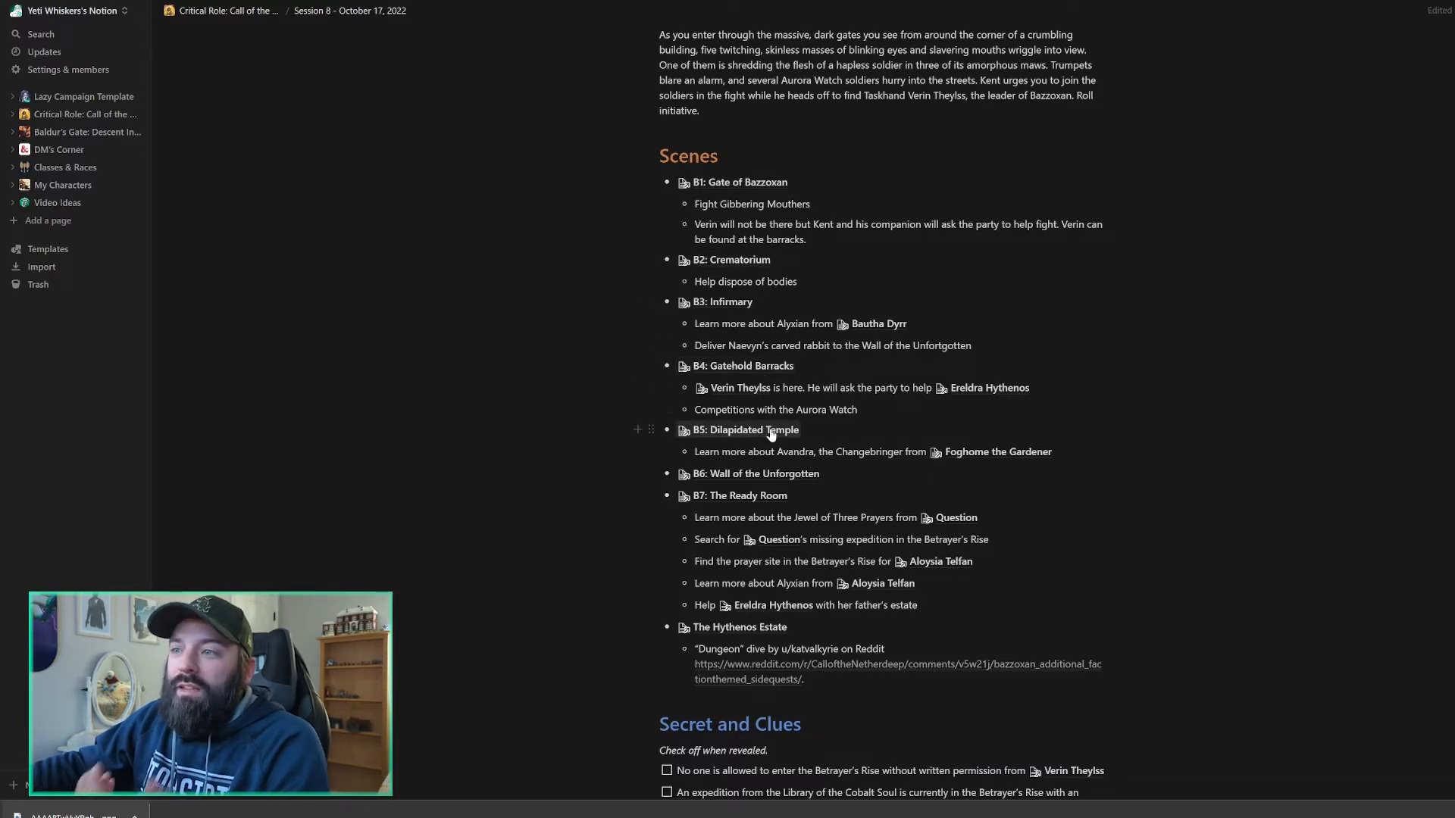
mouse_move(773, 496)
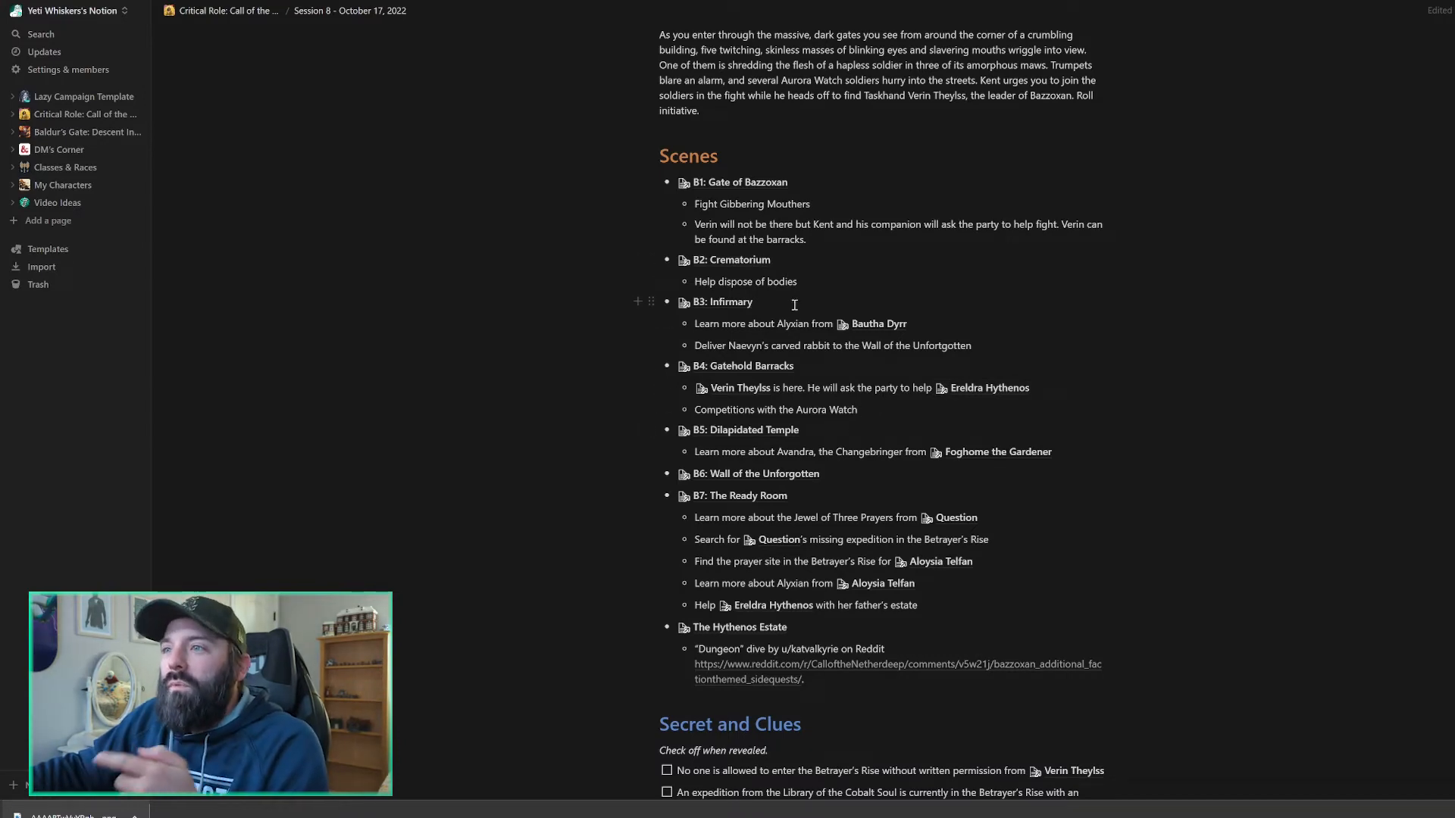
mouse_move(807, 381)
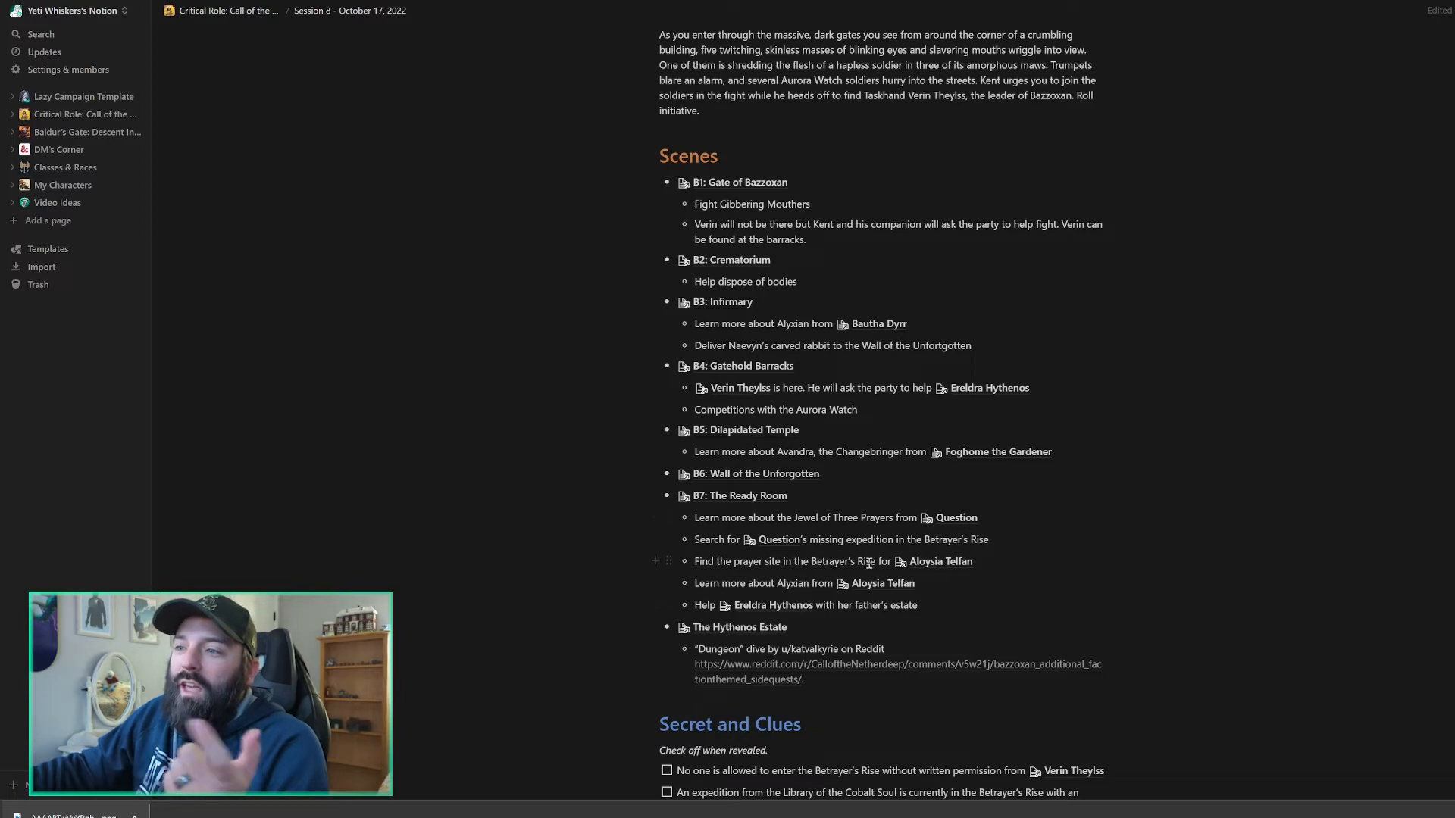
scroll(down, 3)
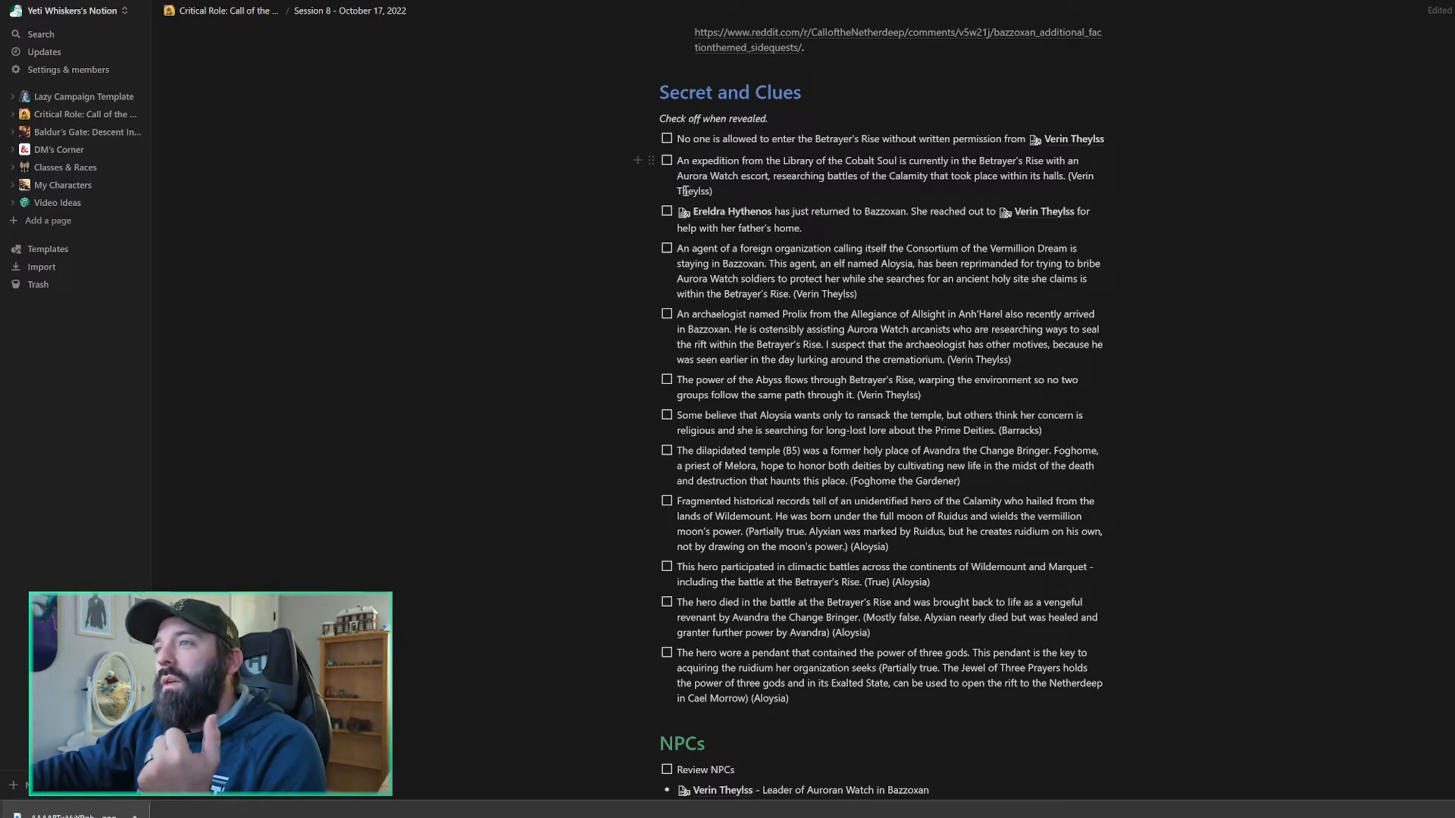
mouse_move(810, 140)
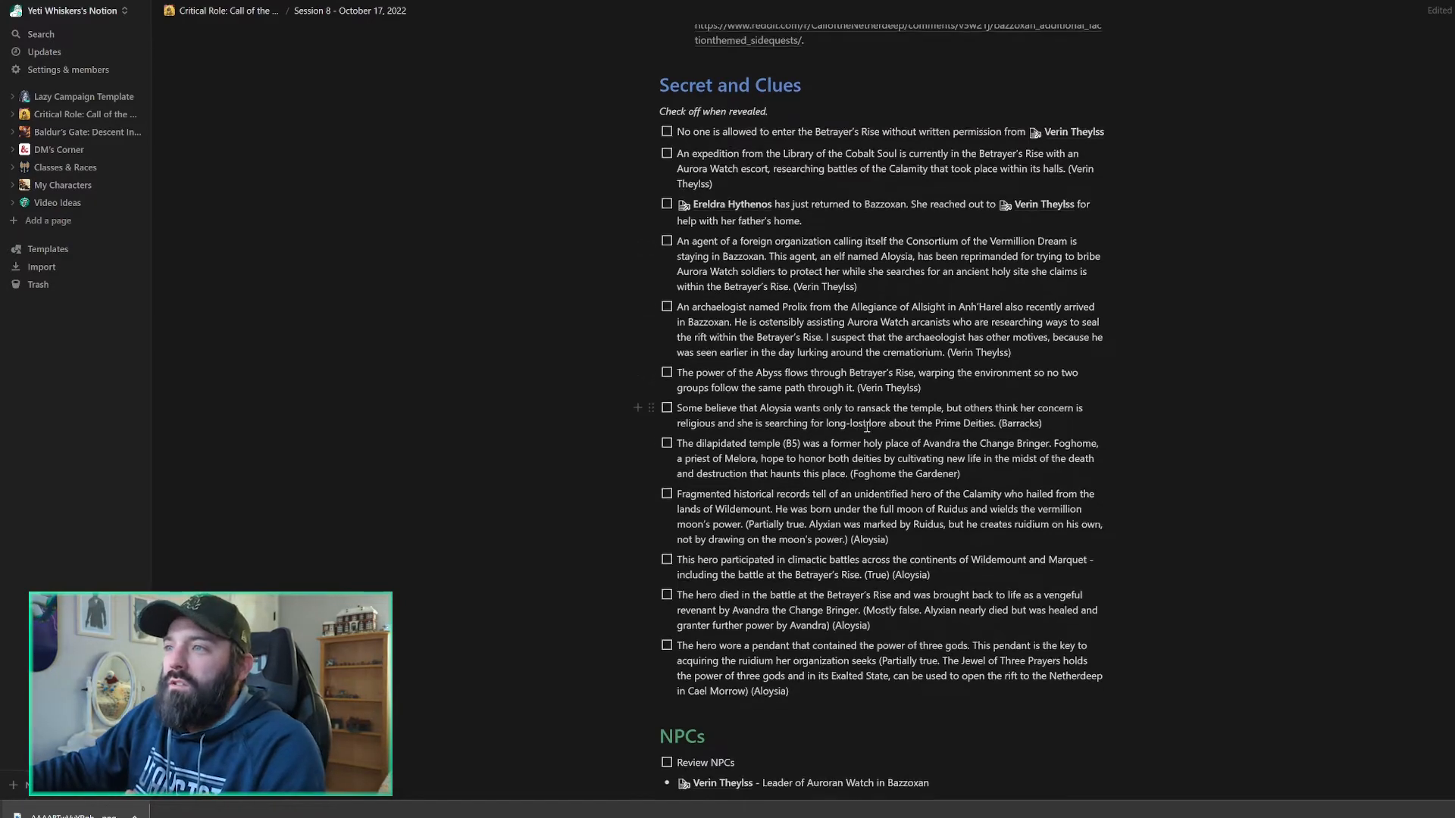
scroll(down, 3)
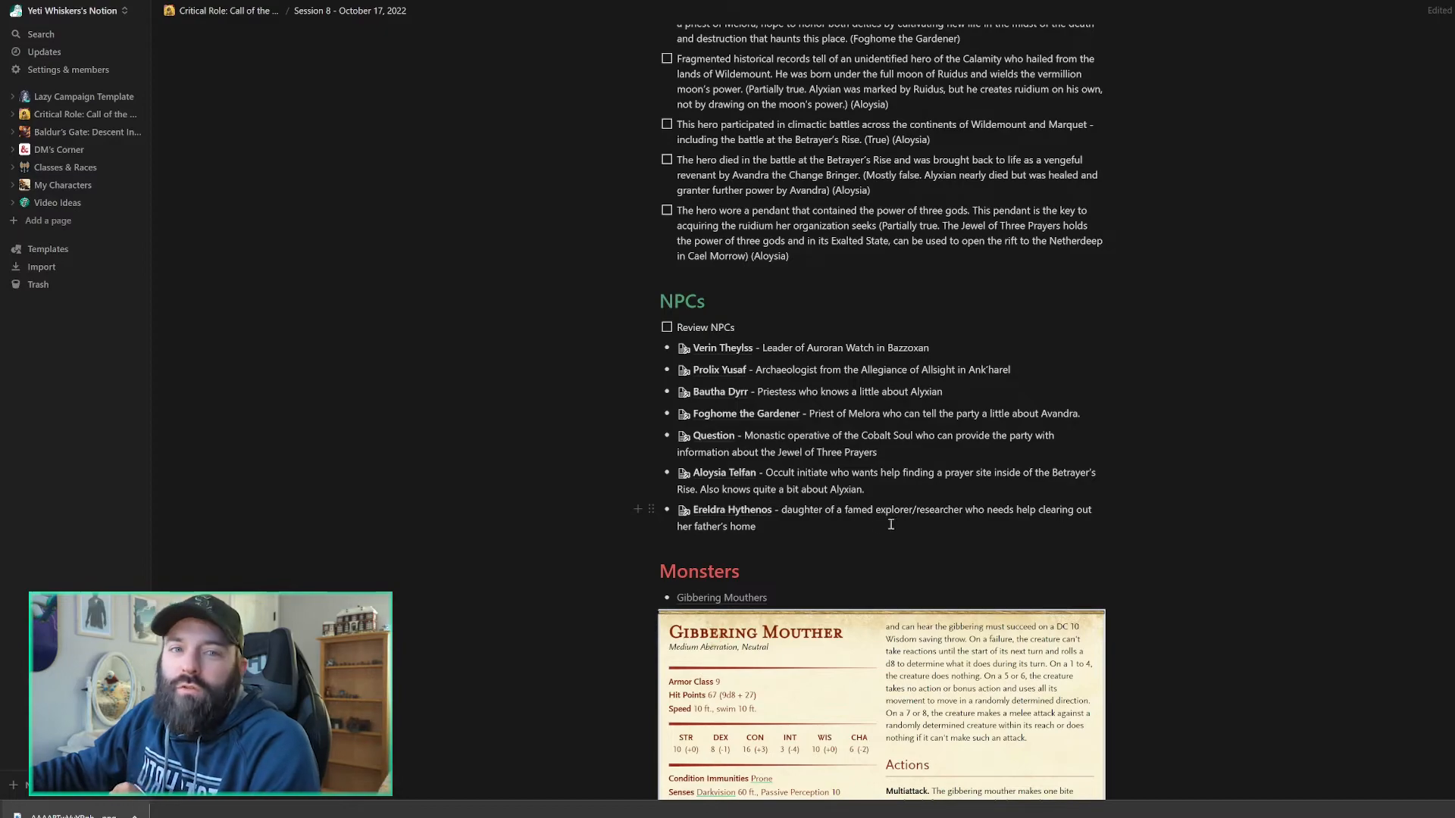
scroll(down, 3)
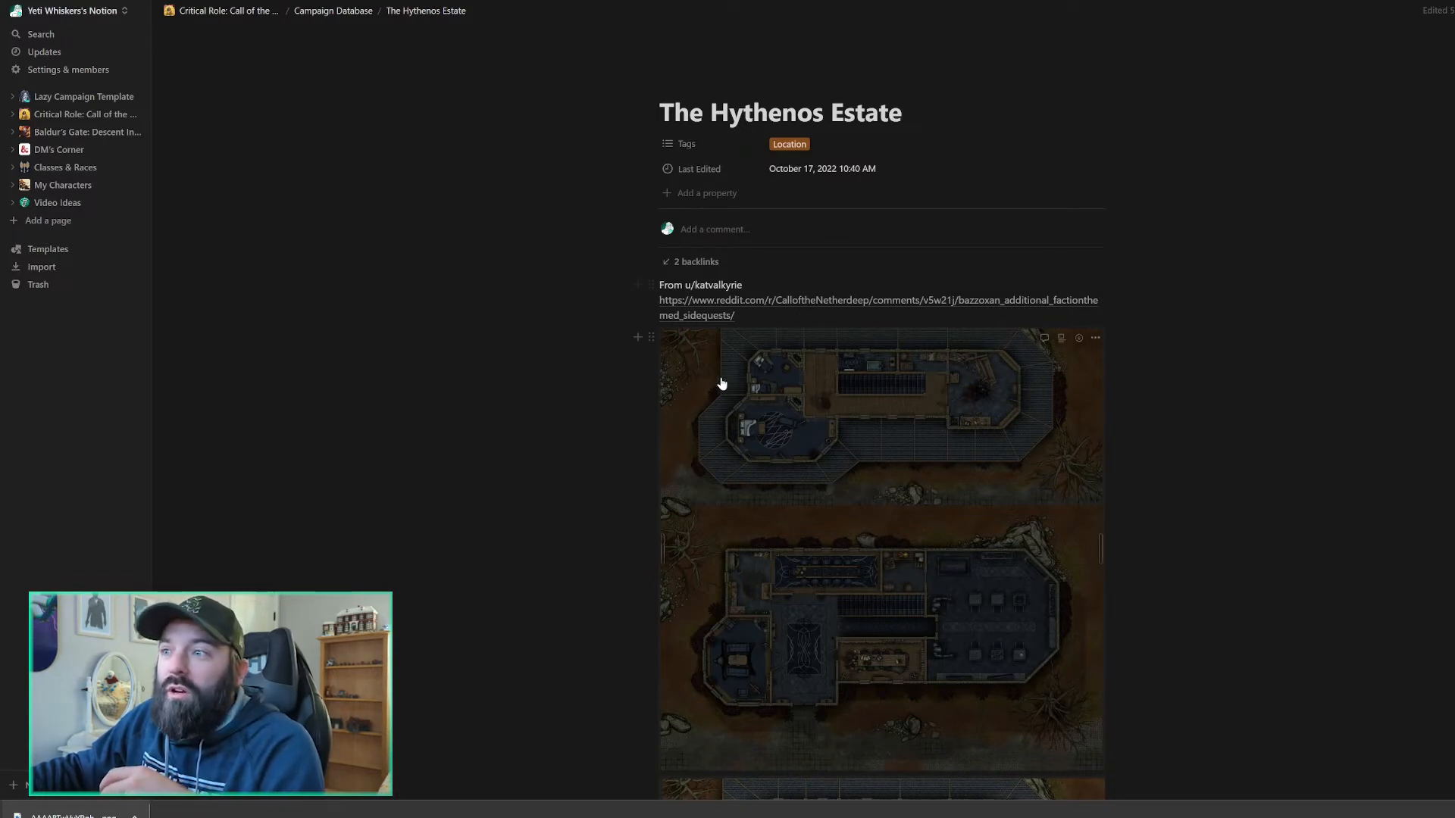
scroll(down, 3)
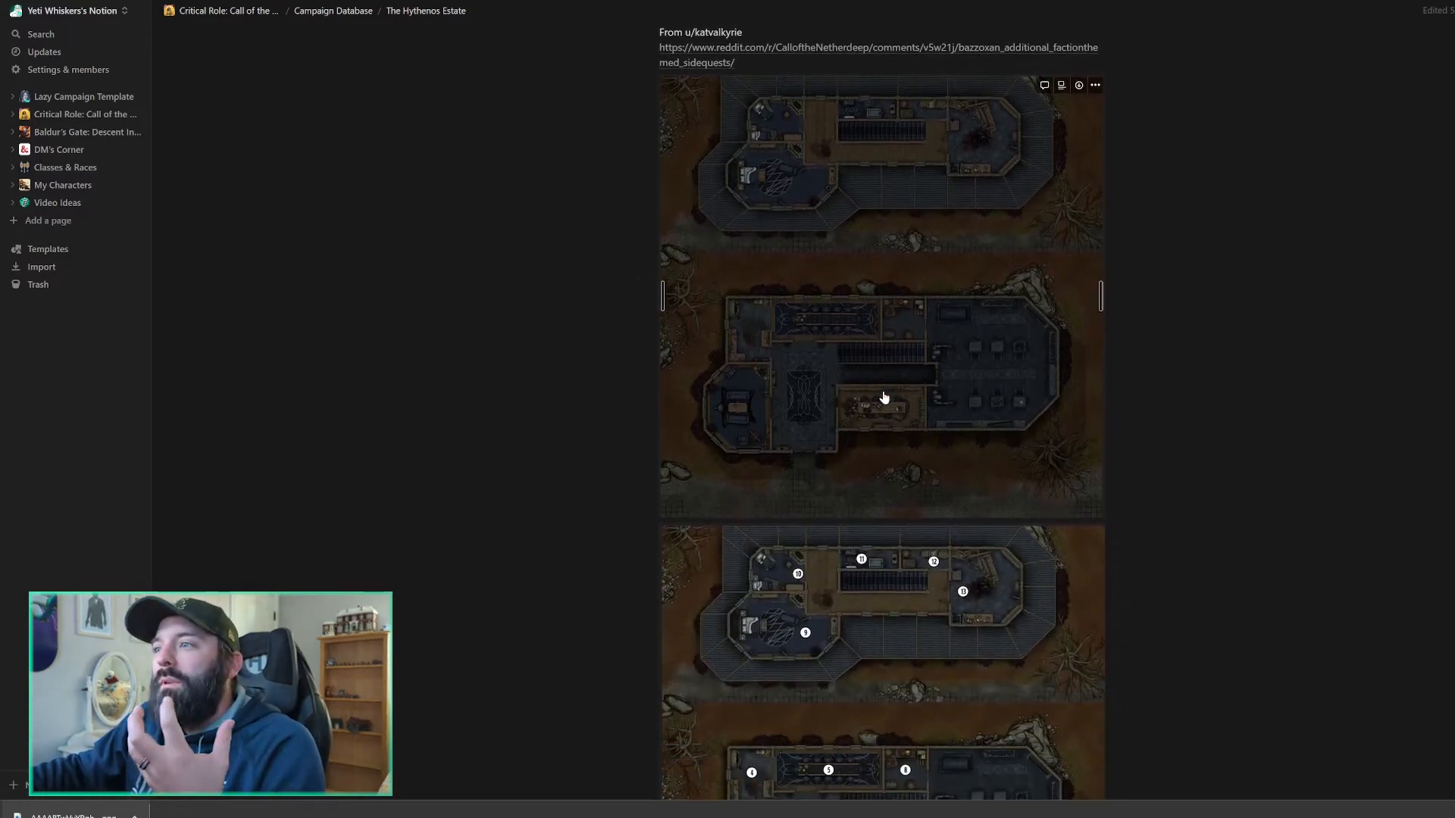
scroll(down, 3)
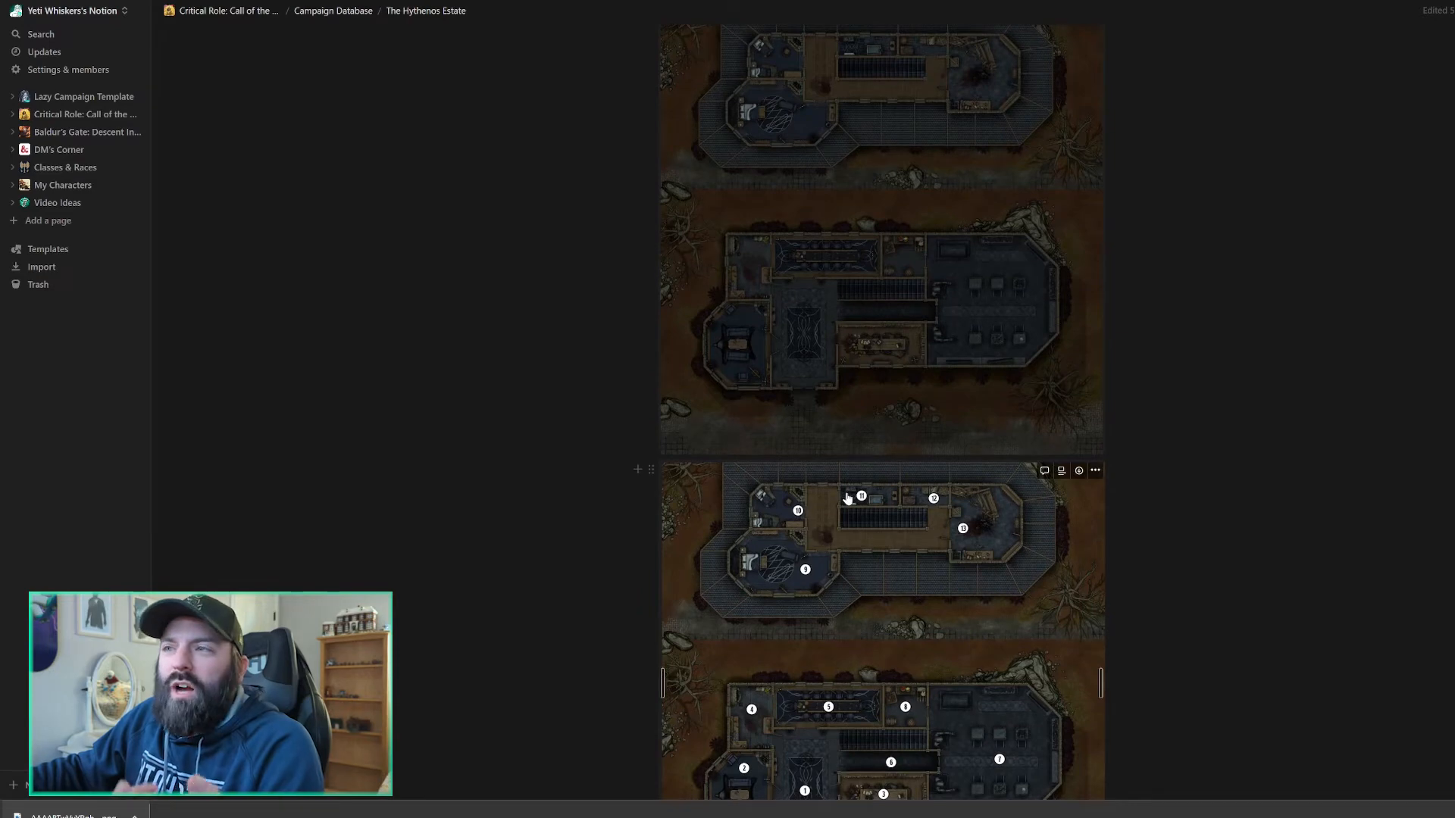
scroll(down, 3)
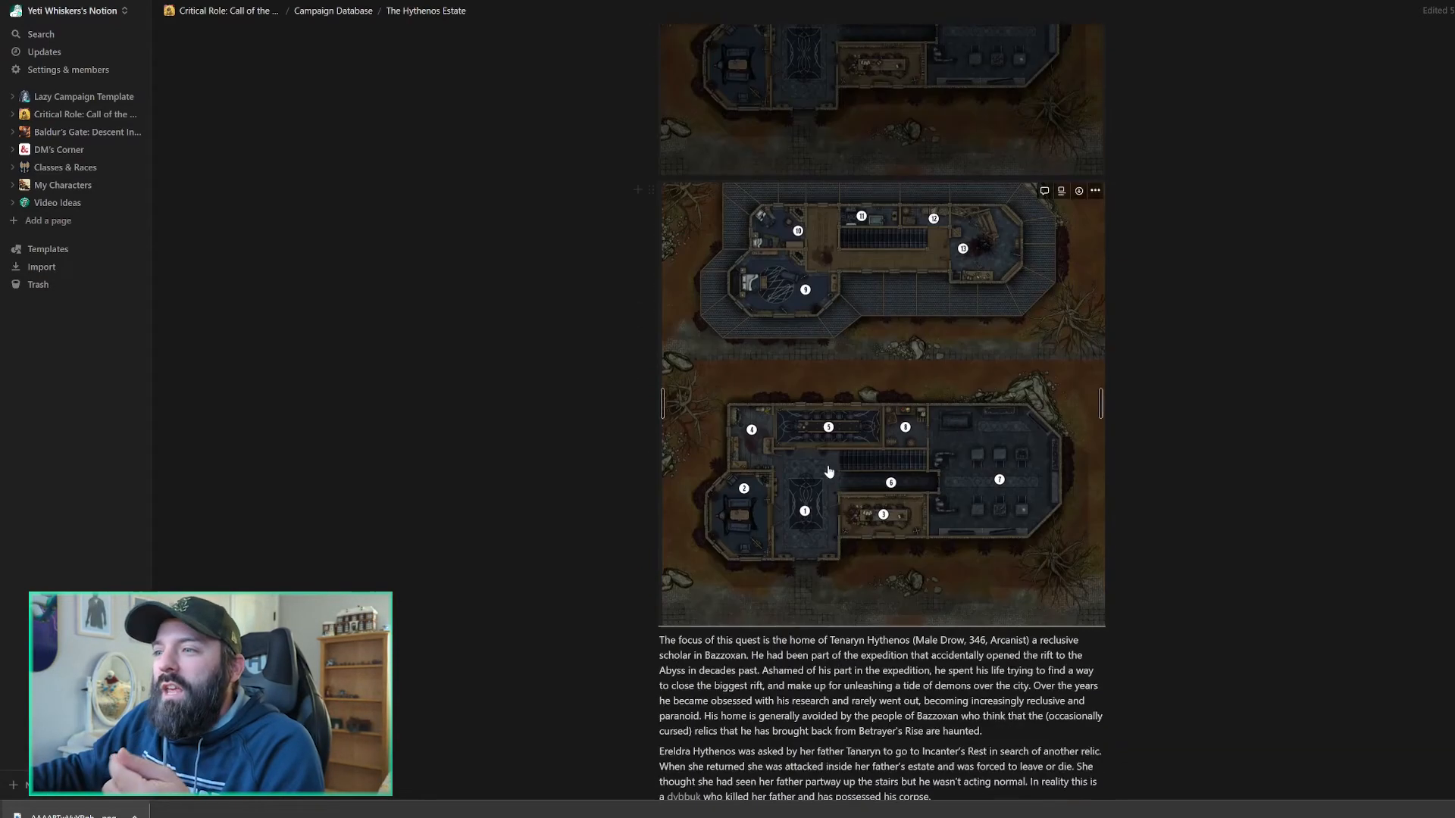
scroll(down, 3)
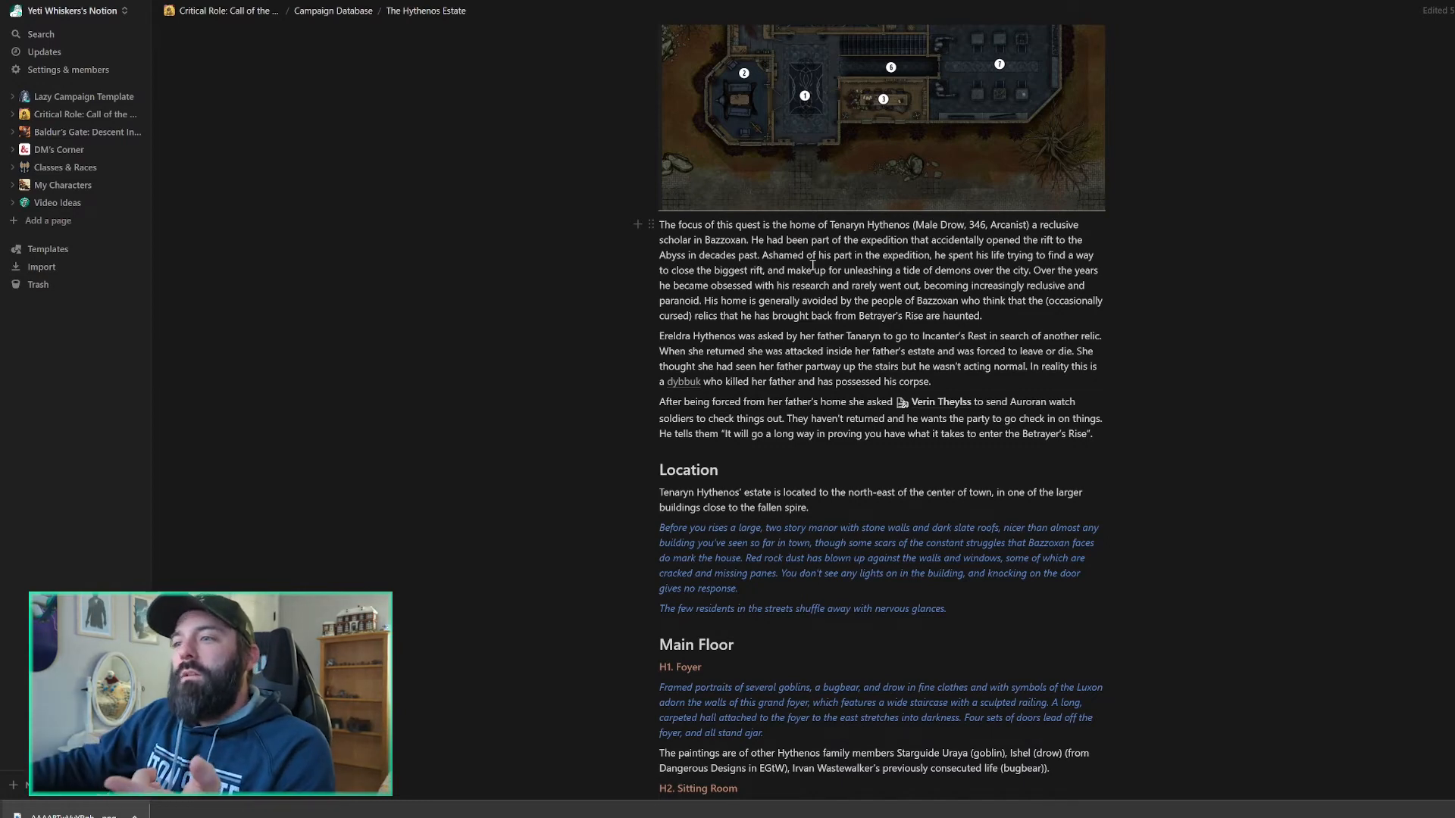
scroll(down, 3)
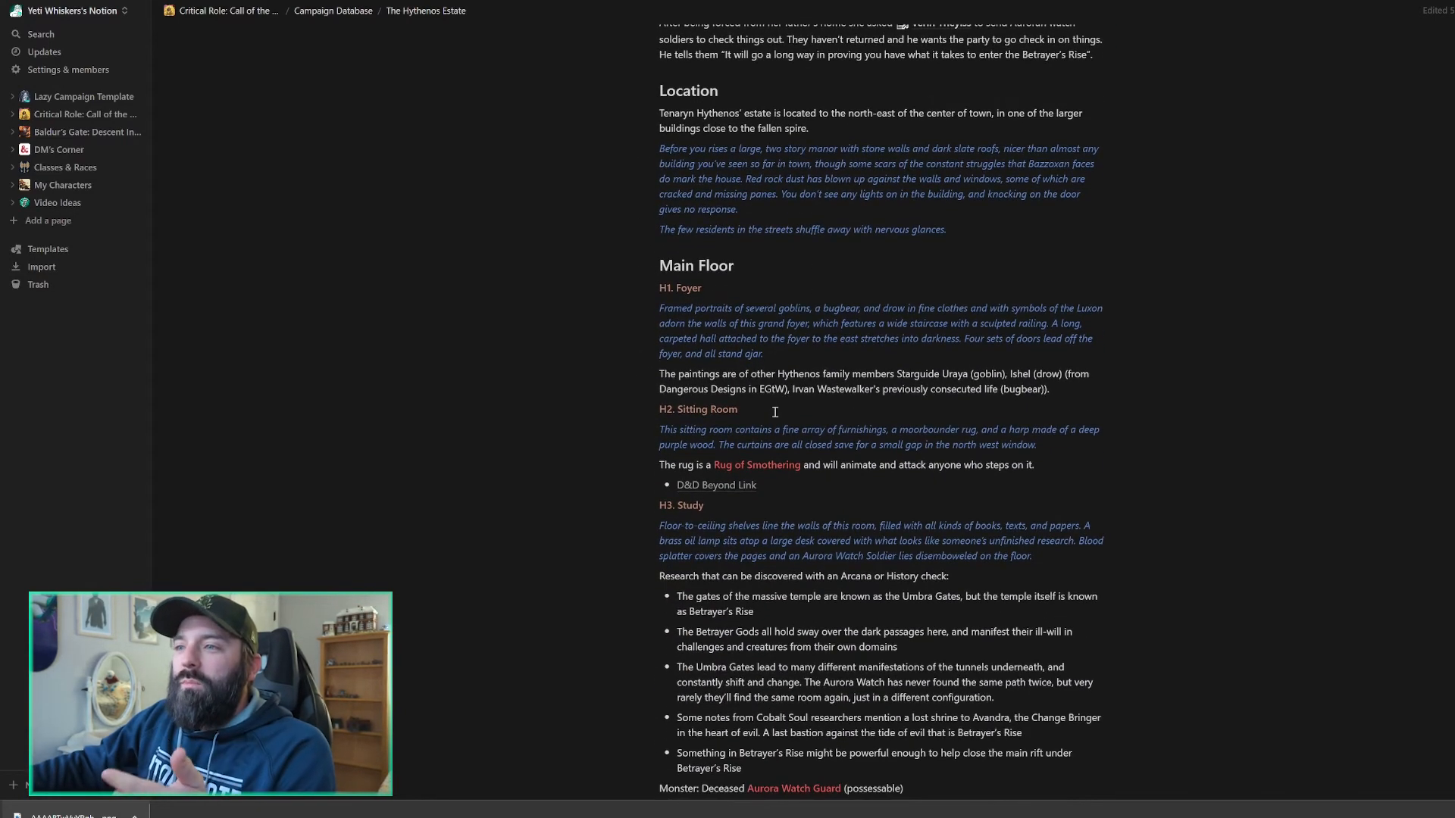
scroll(down, 3)
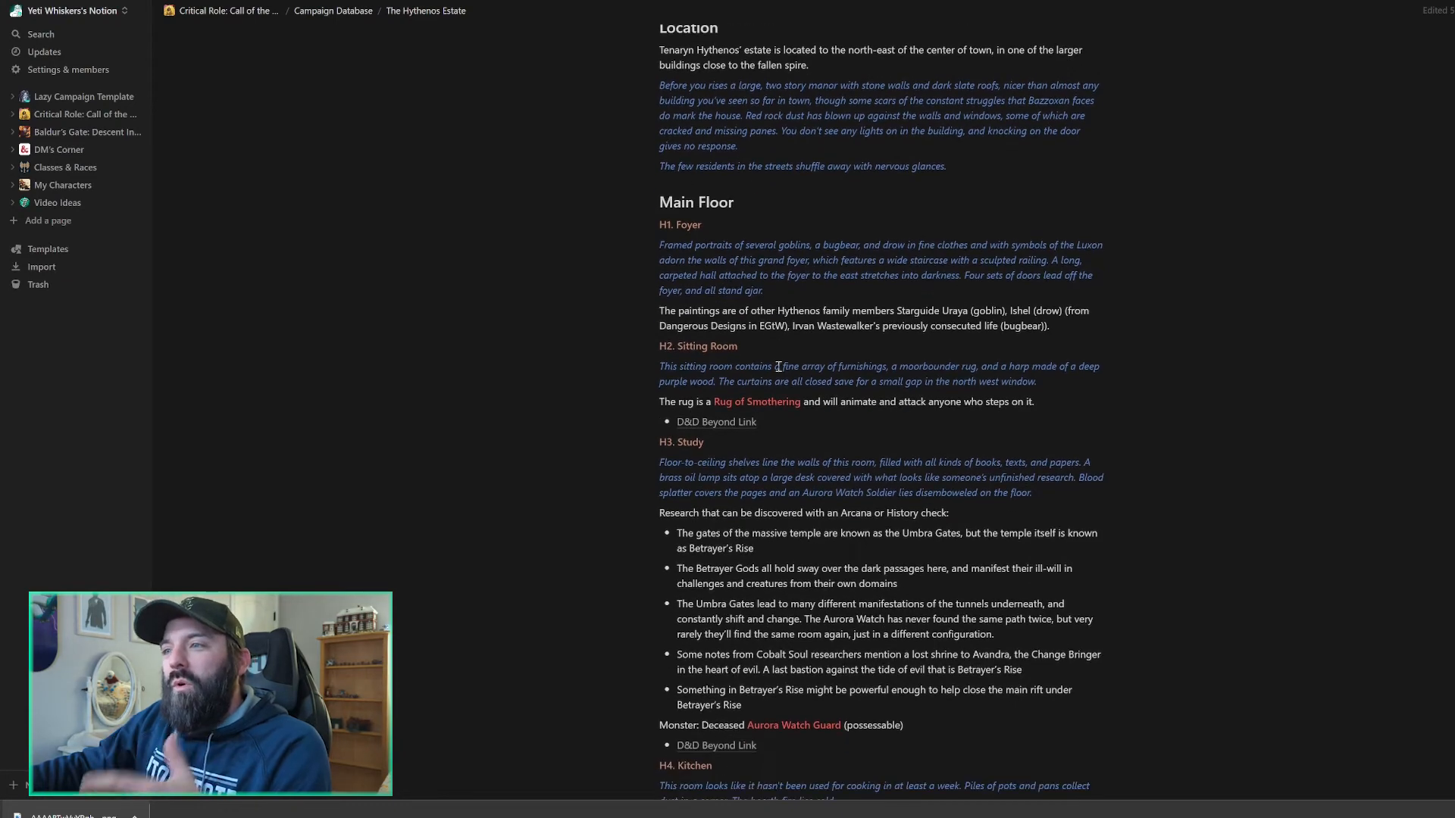
scroll(down, 3)
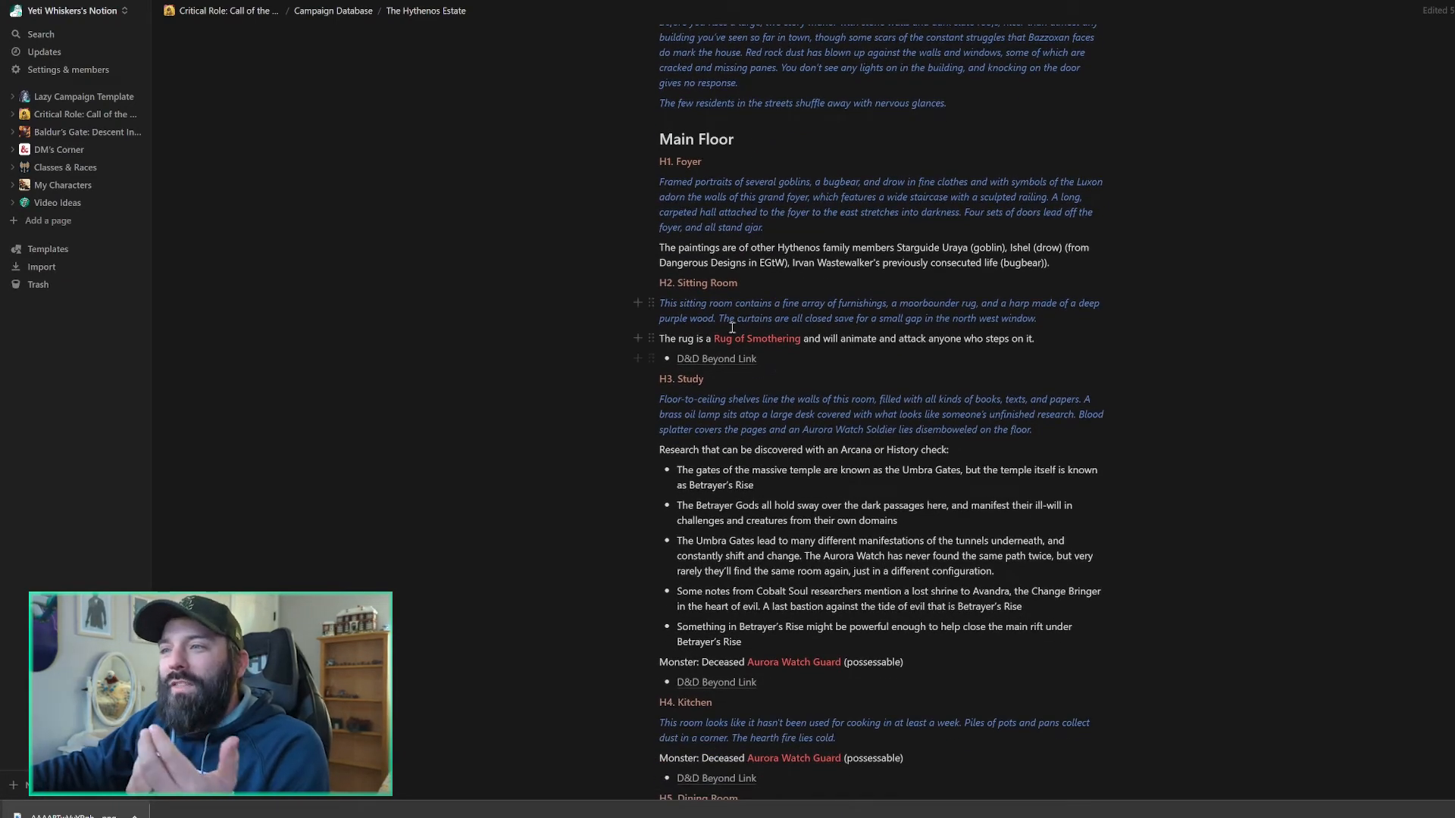
scroll(down, 3)
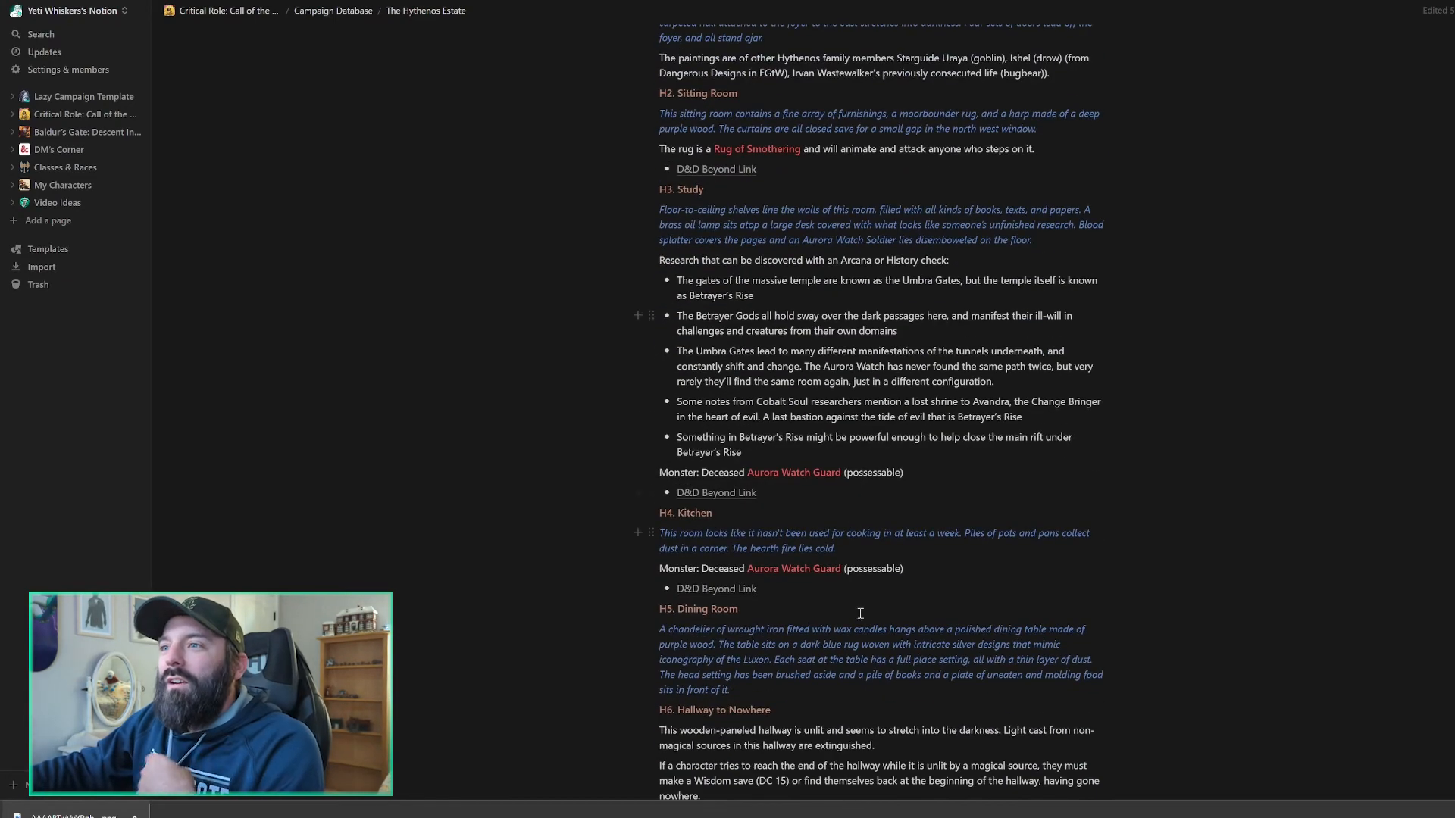
scroll(down, 3)
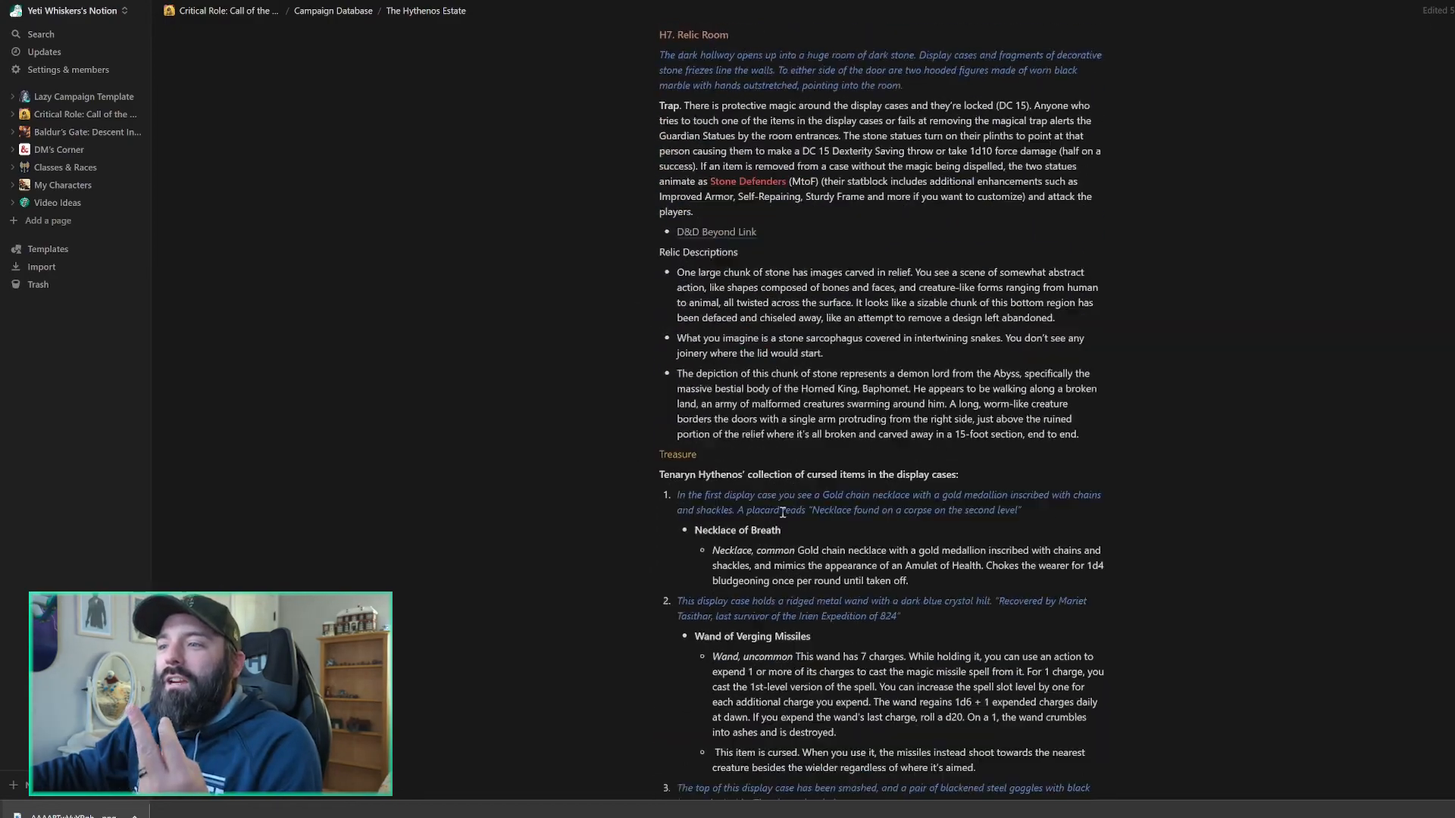
scroll(down, 3)
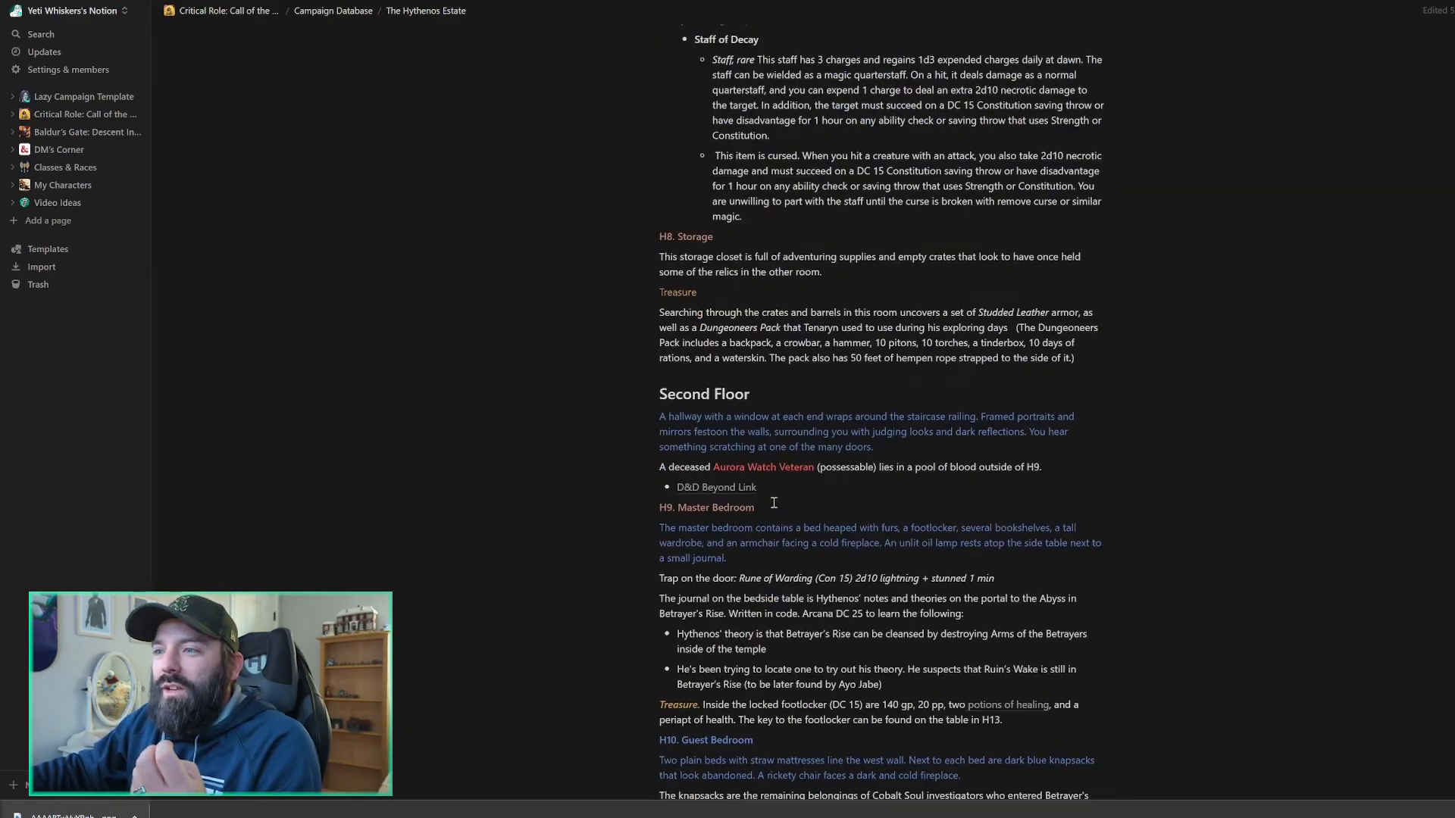
scroll(down, 3)
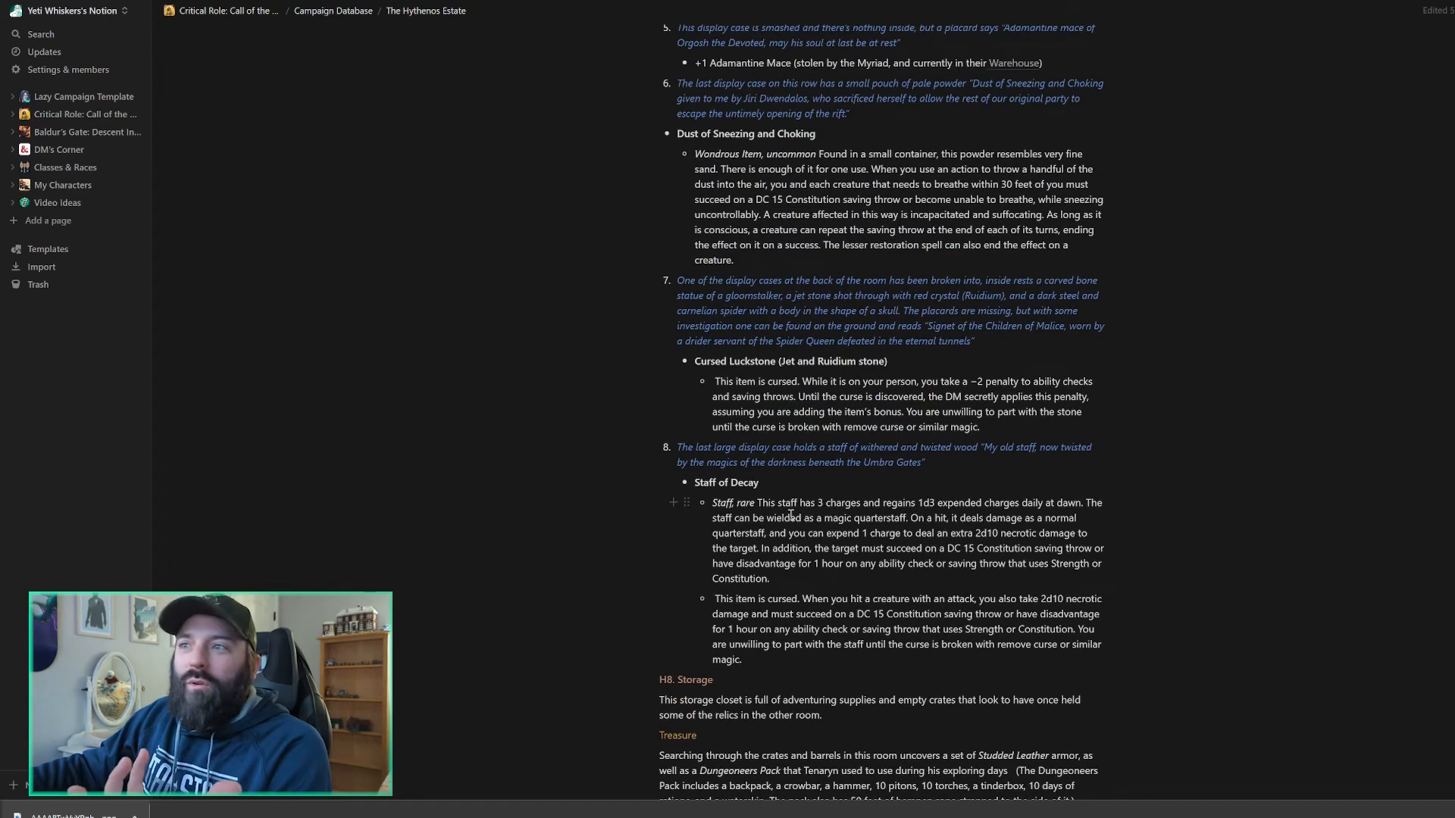
- Scroll through the Hythenos Estate quest down to Completing the Quest
scroll(down, 3)
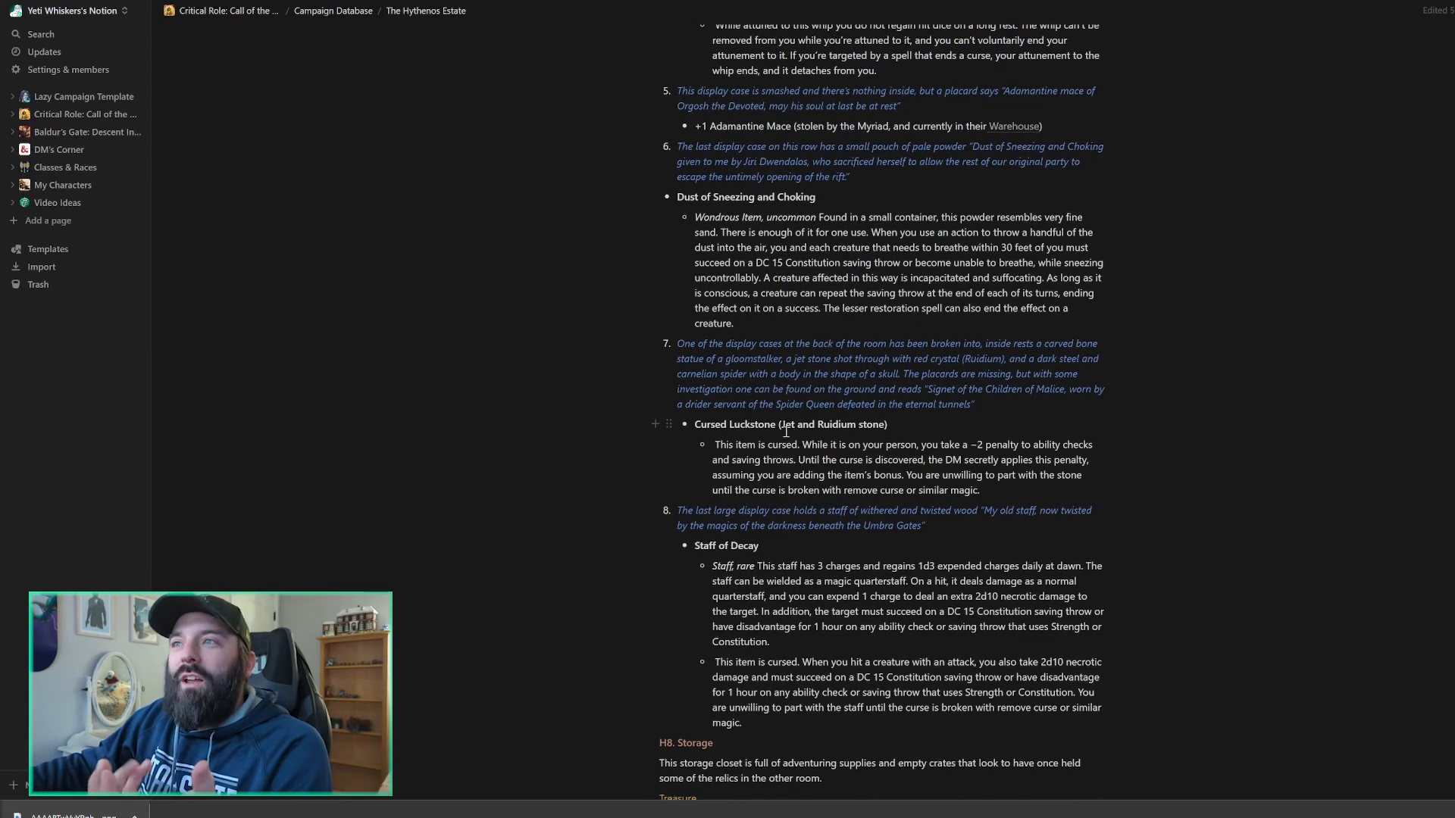
scroll(down, 3)
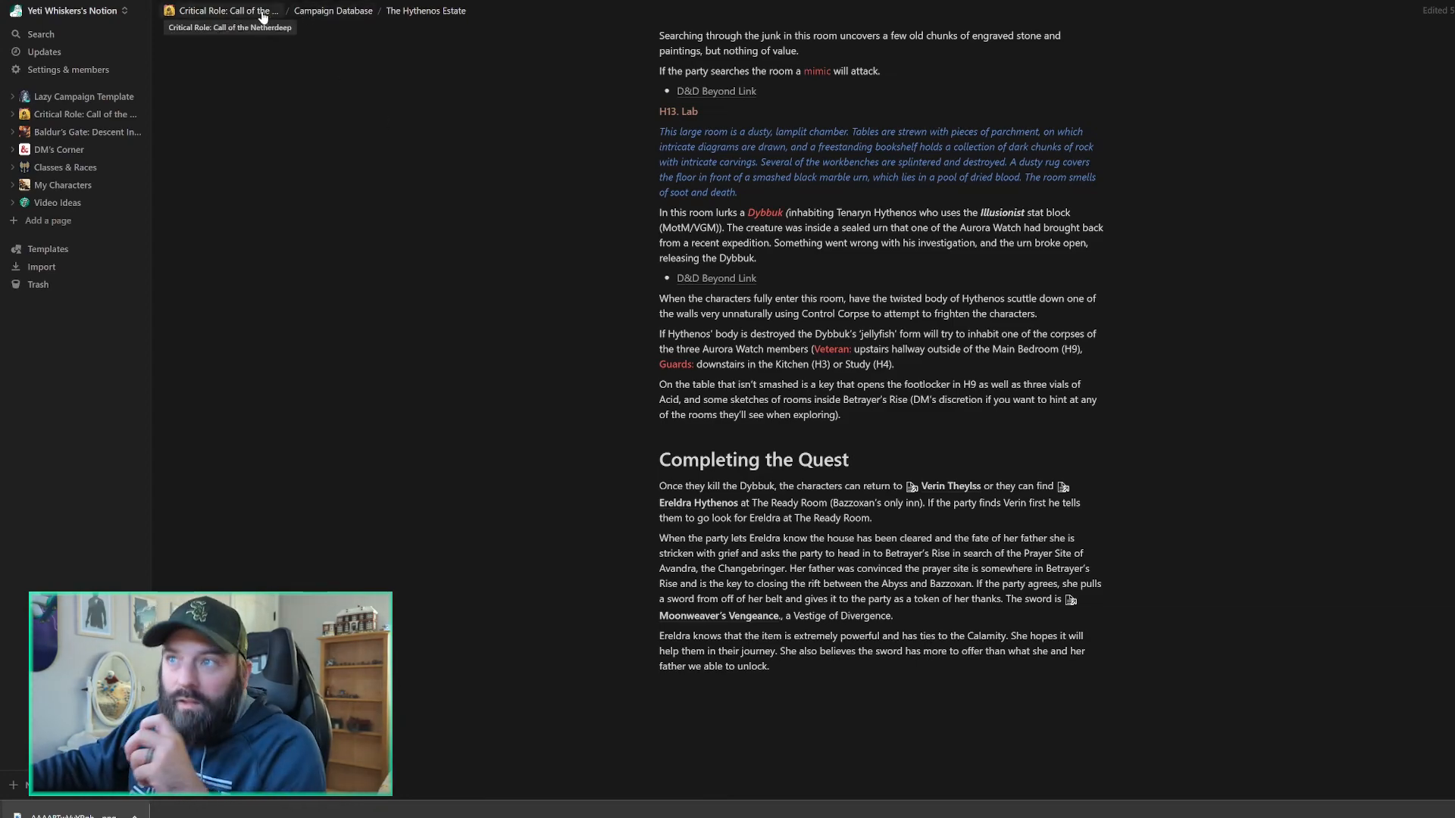
scroll(down, 3)
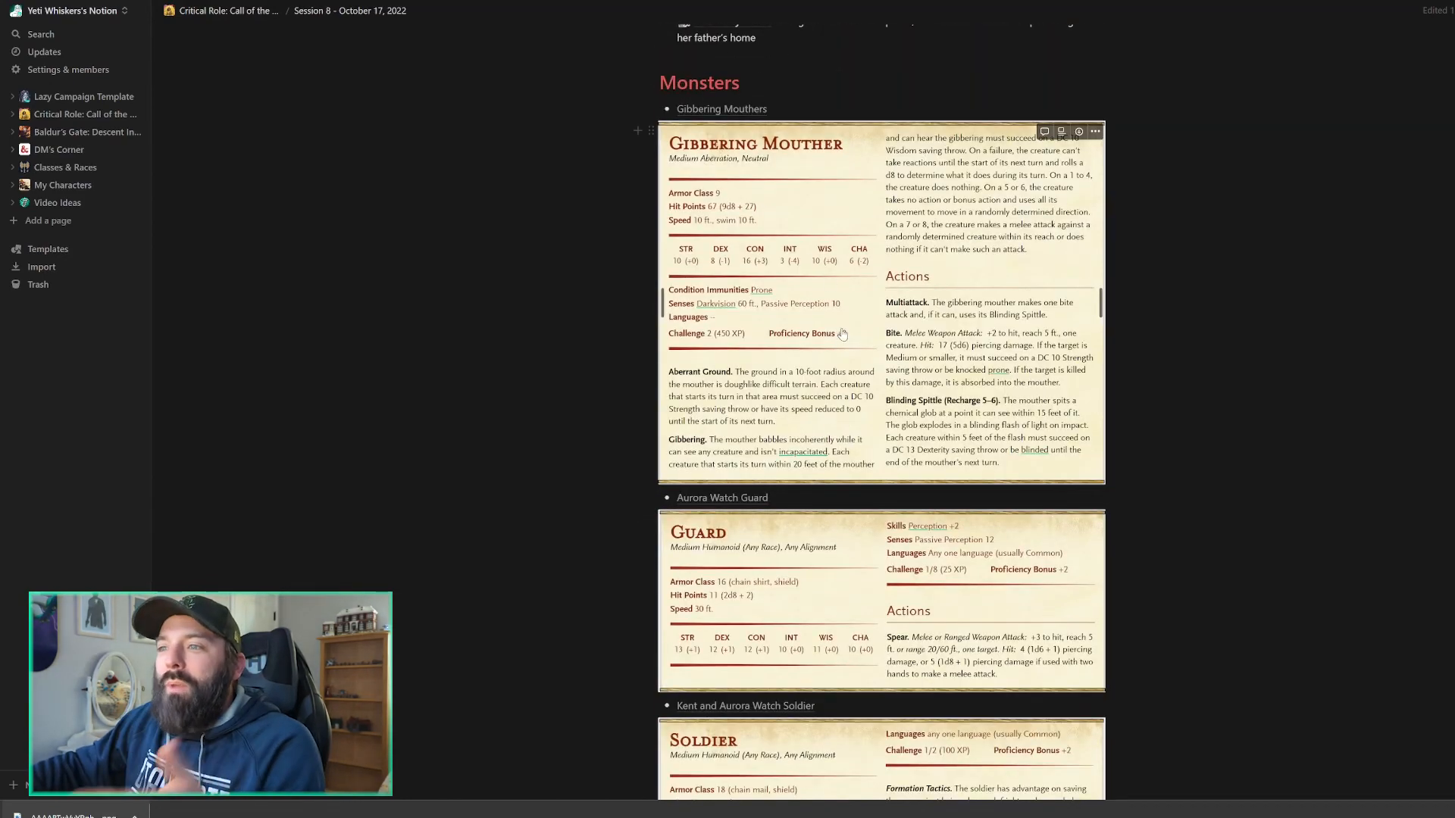
scroll(down, 3)
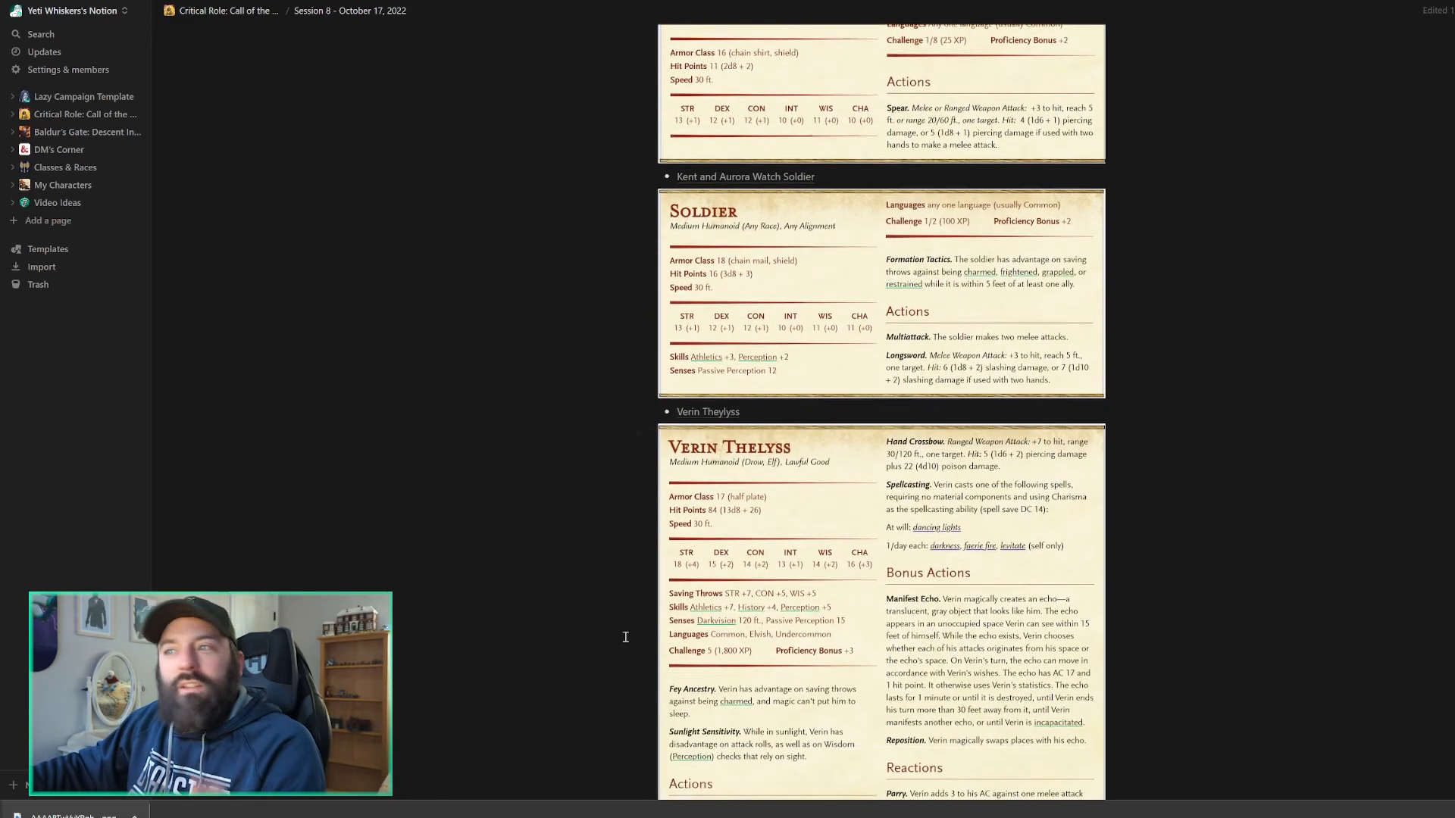
scroll(down, 3)
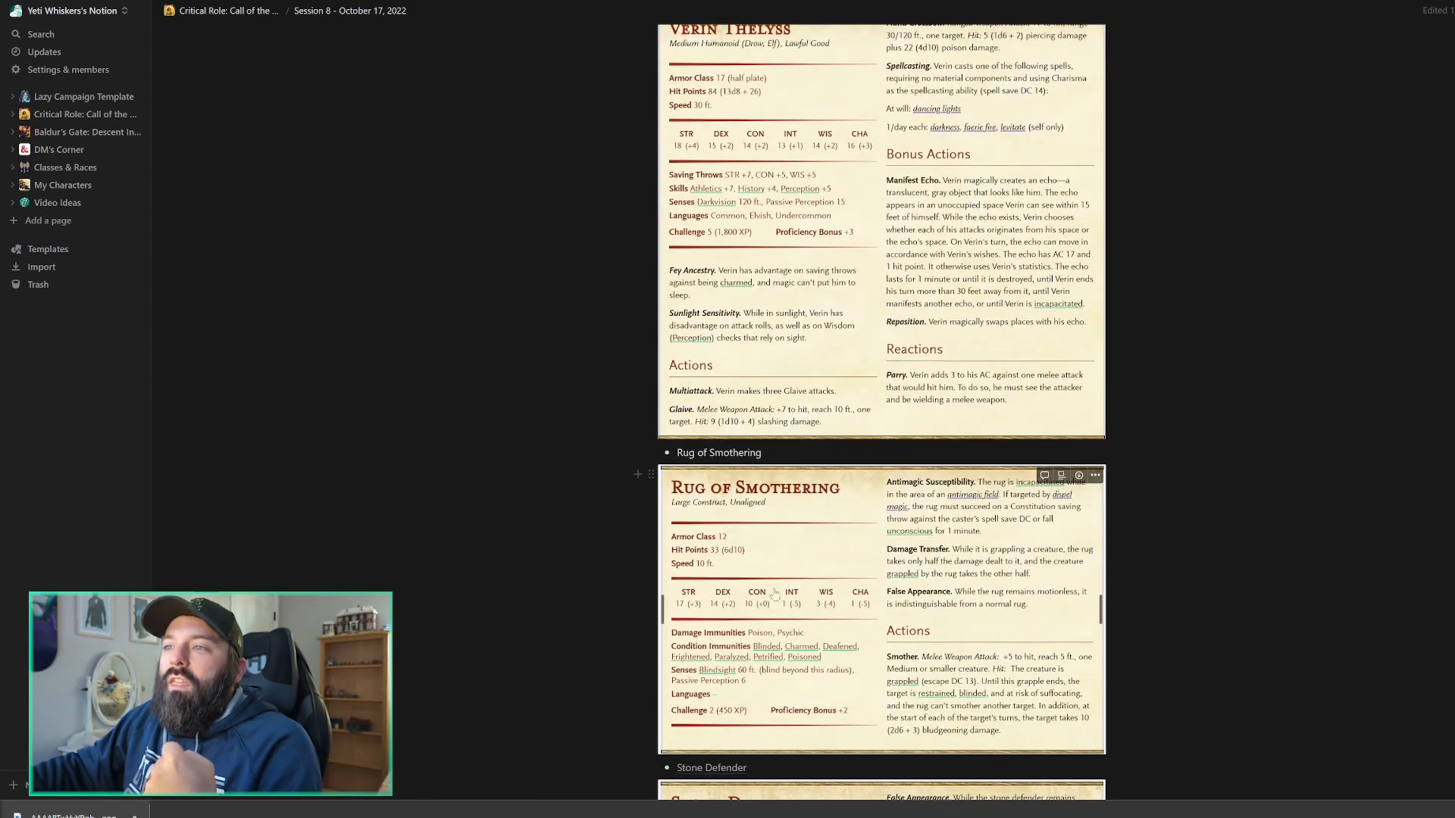
scroll(down, 3)
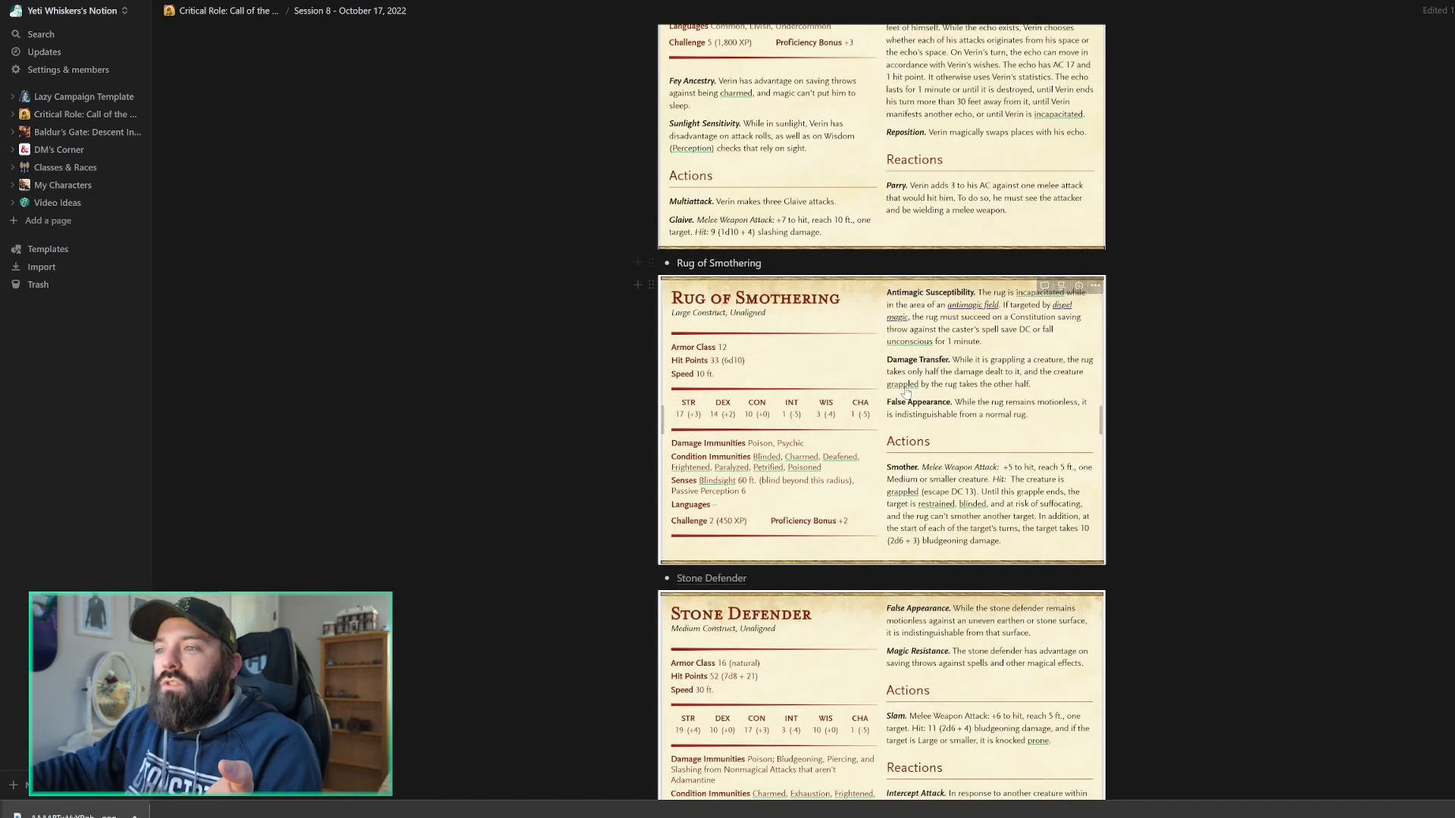
scroll(down, 3)
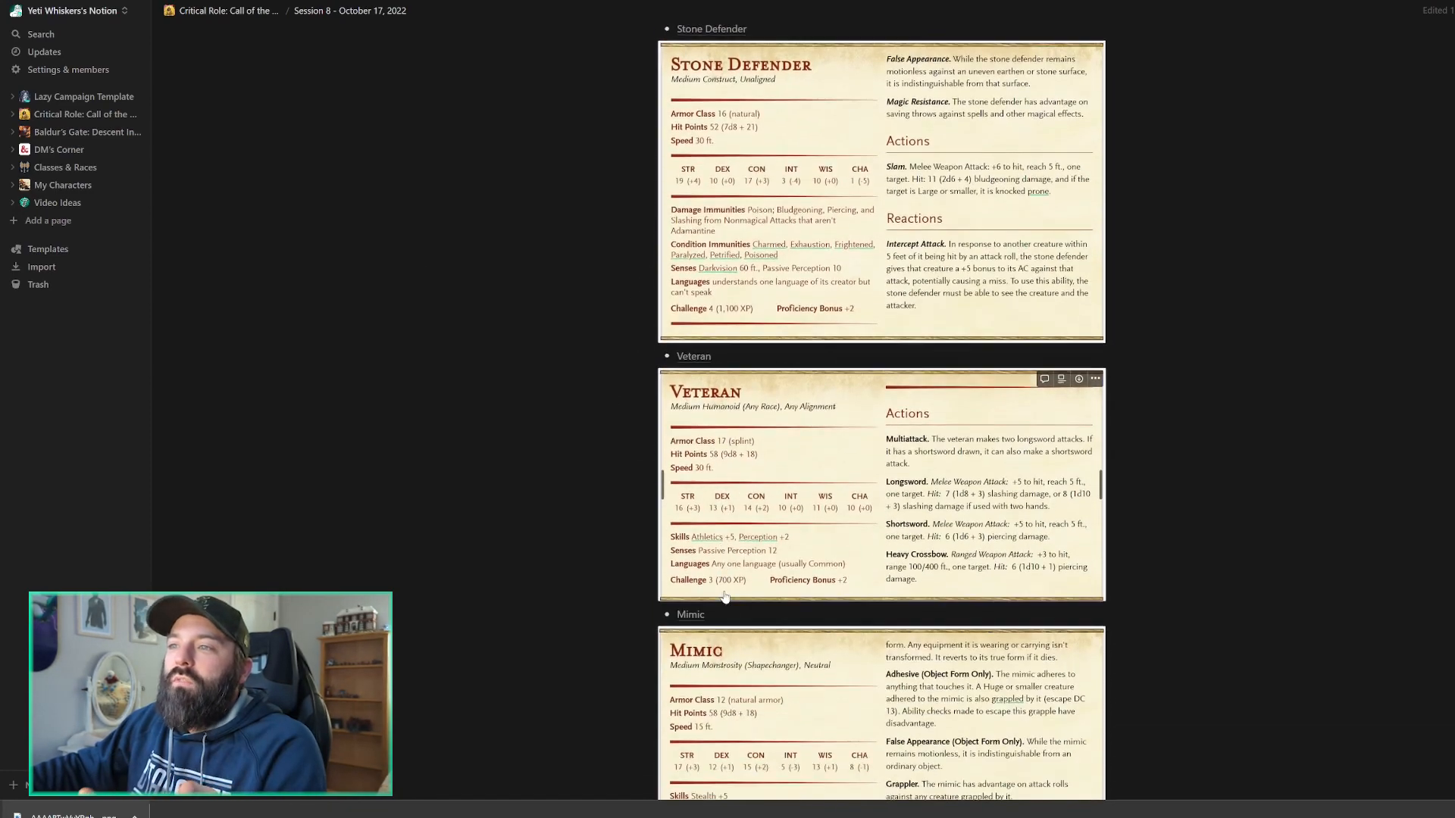
scroll(down, 3)
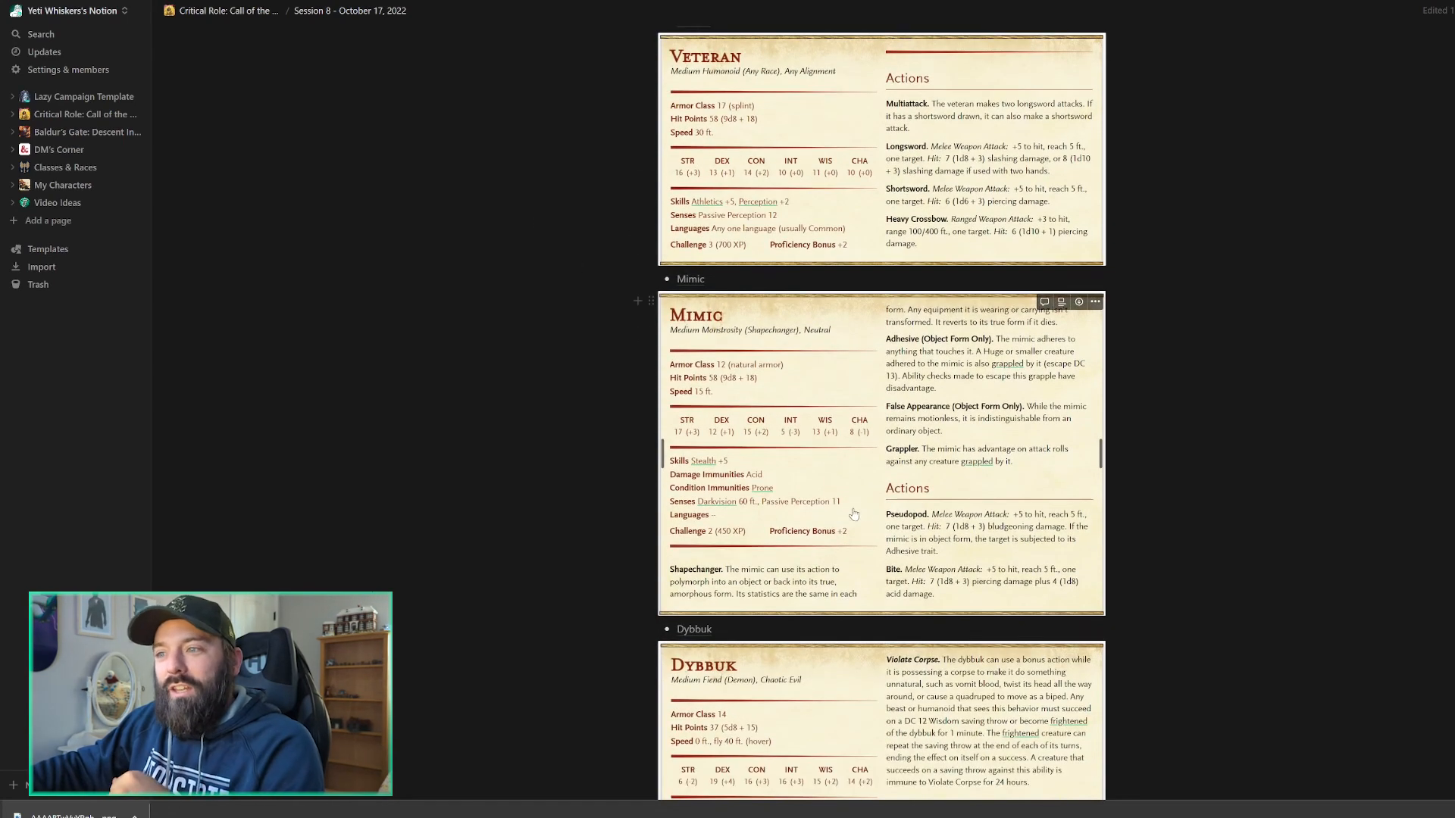
scroll(down, 3)
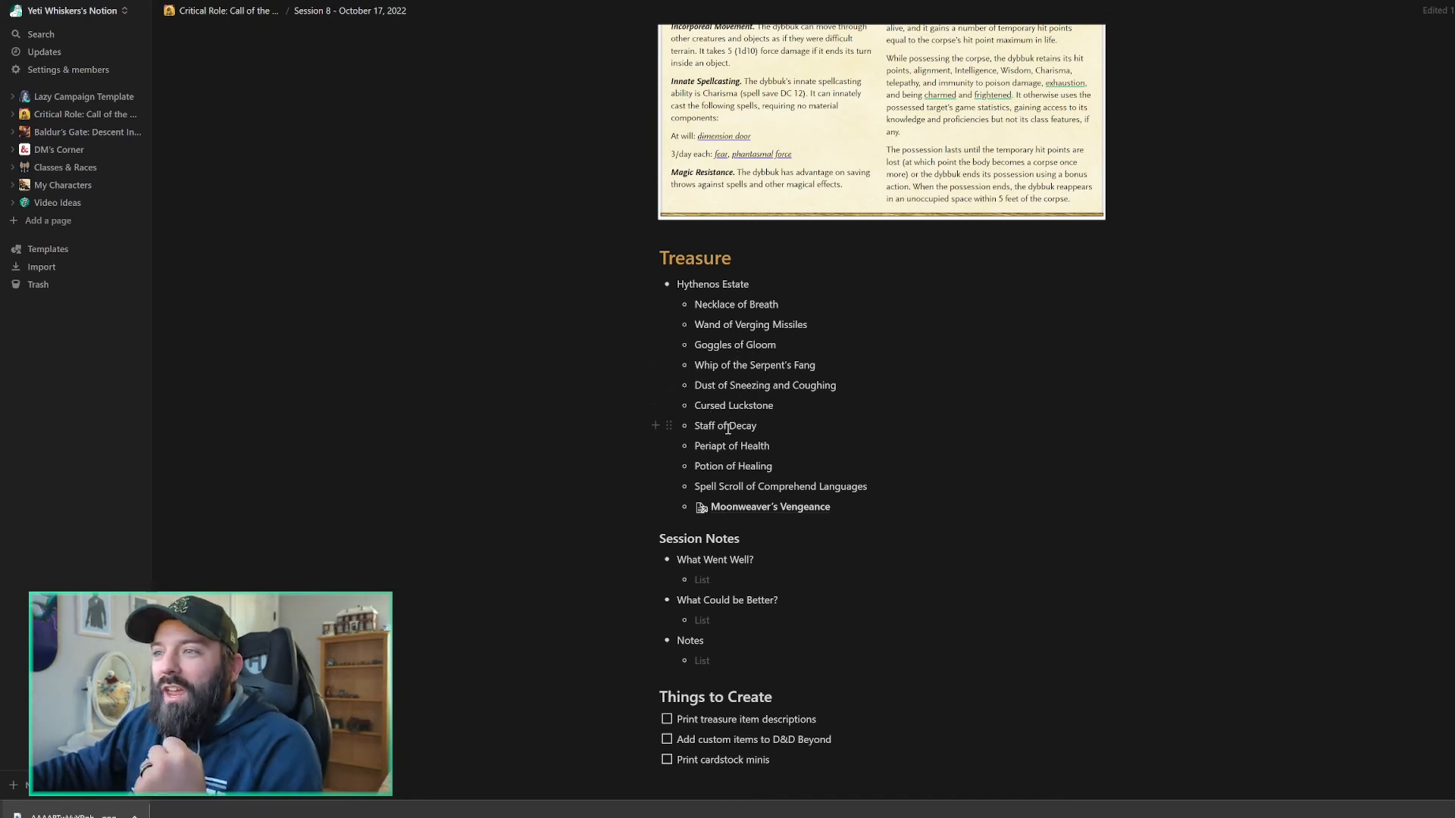
- Open Moonweaver's Vengeance from the Treasure list and scroll through its item page
drag(694, 303, 757, 425)
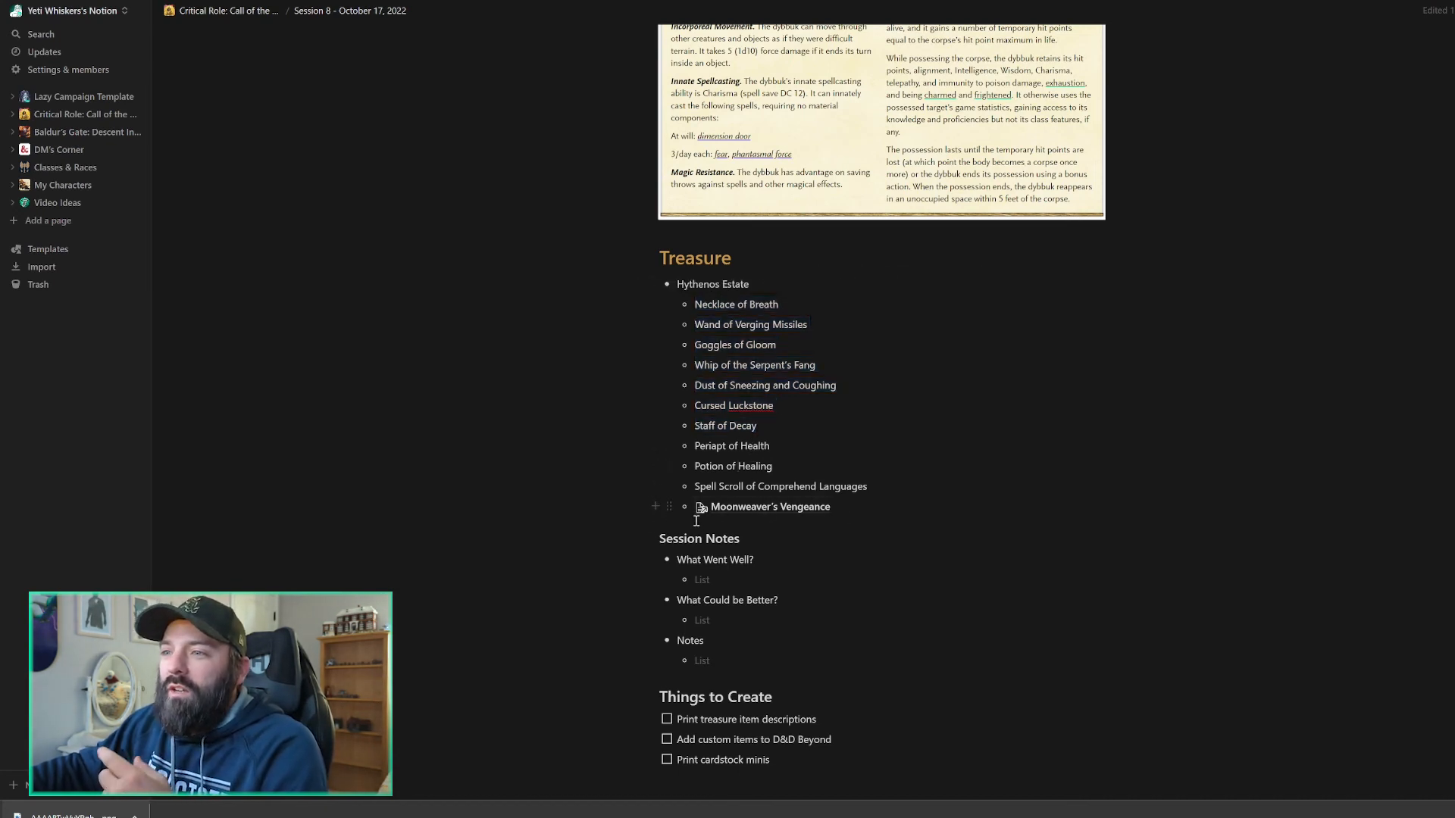
click(769, 507)
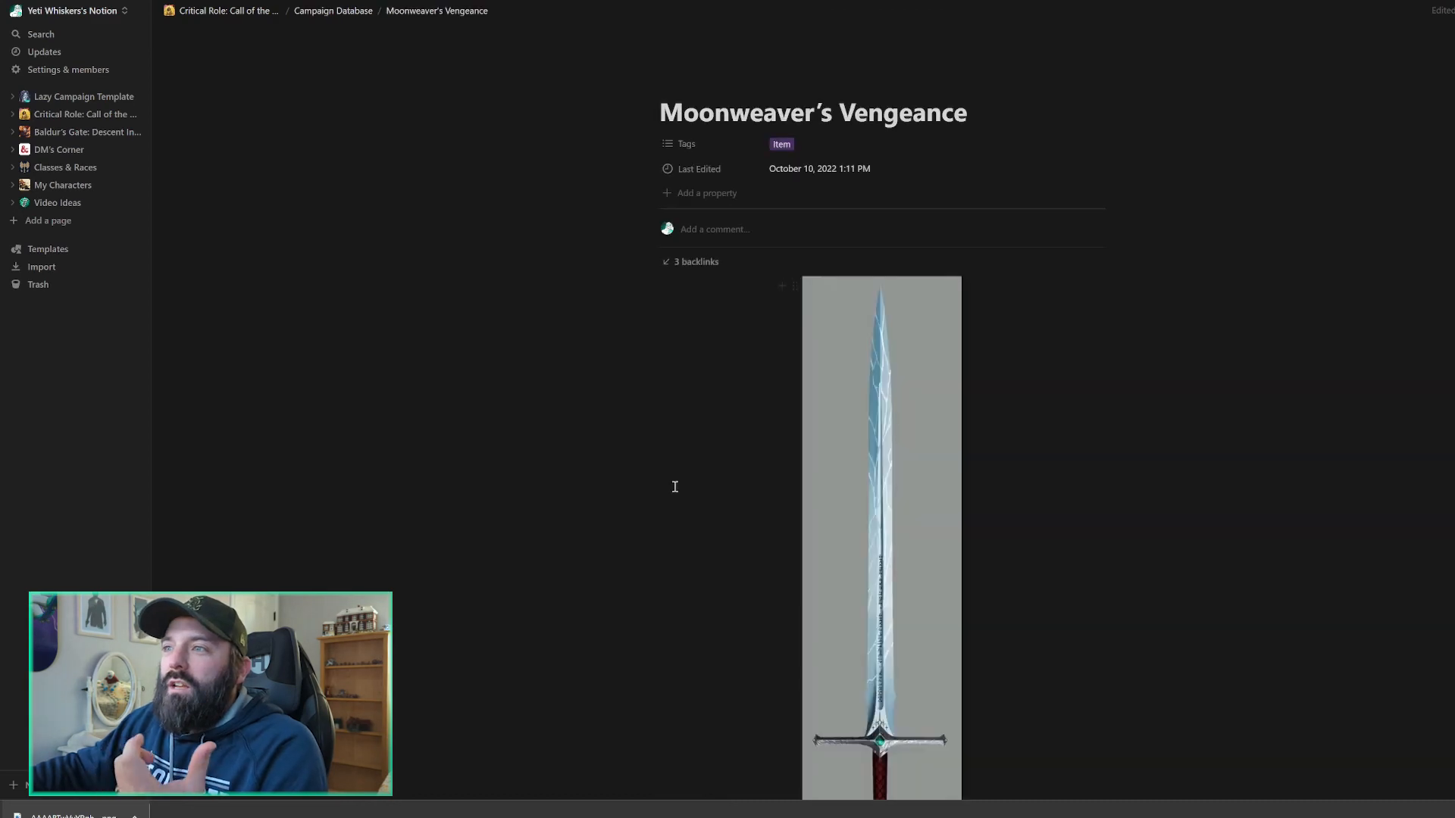
scroll(down, 3)
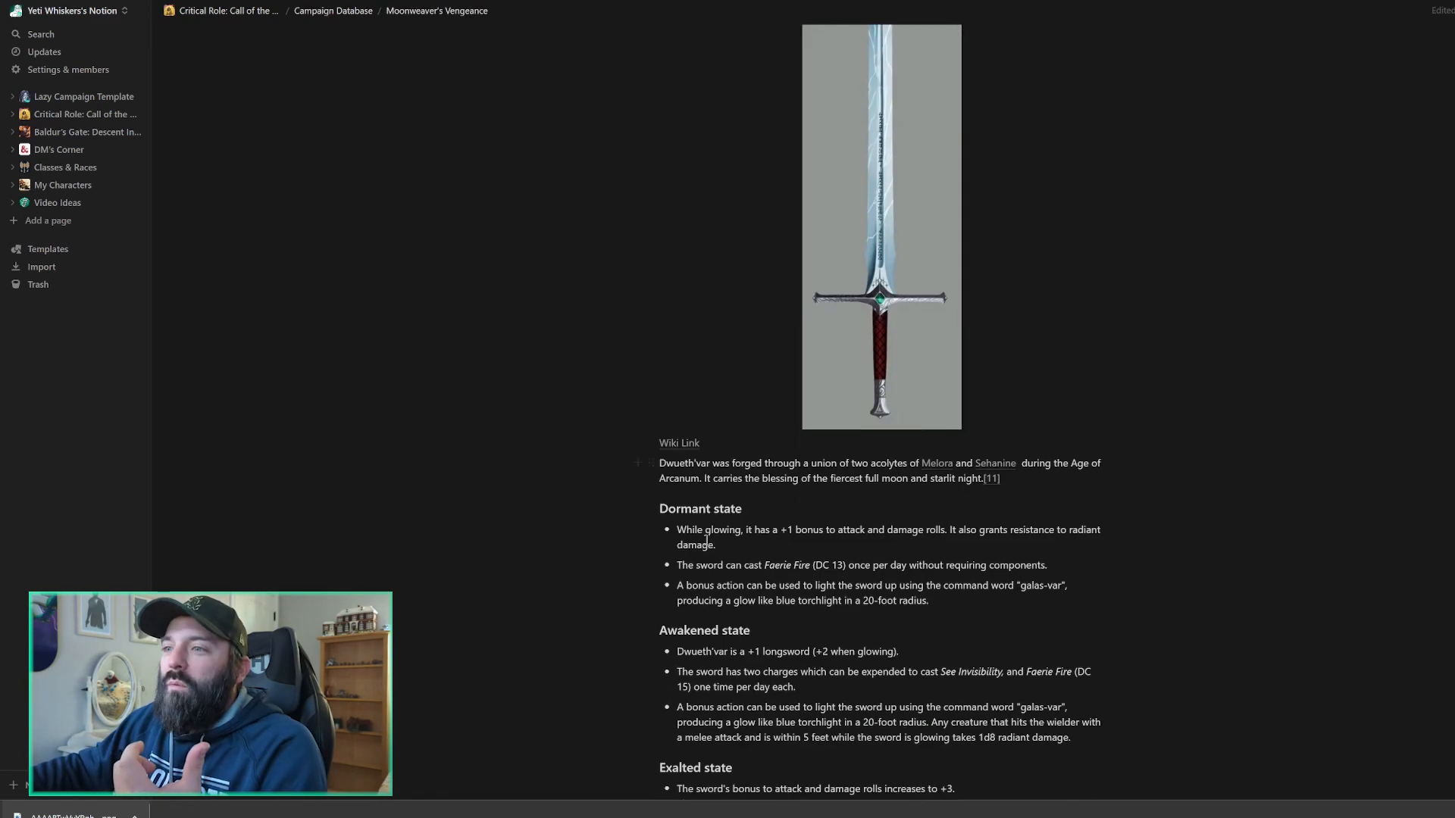